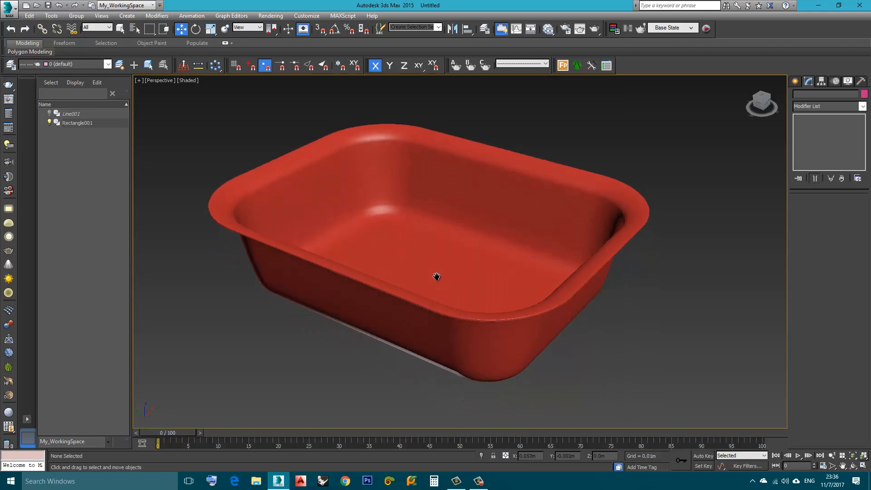
pyautogui.moveTo(413, 259)
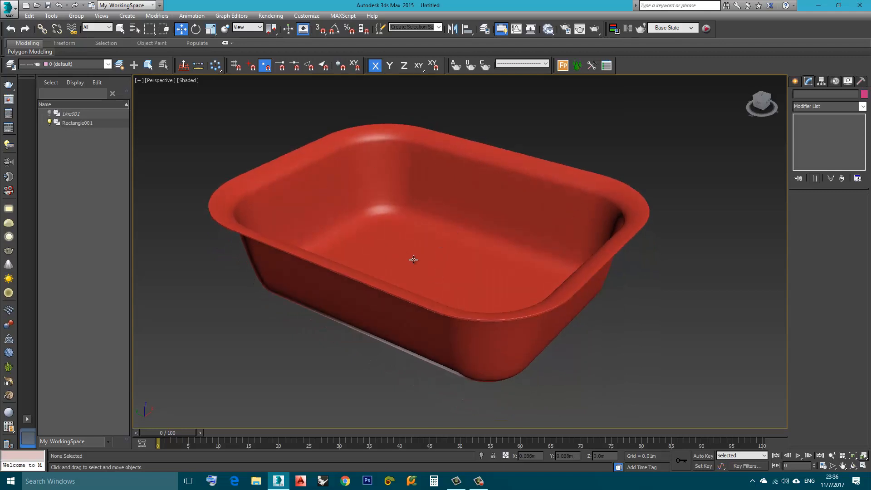
# Orbit around the finished tray to inspect its sides and rim.
pyautogui.moveTo(413, 260); pyautogui.dragTo(408, 277)
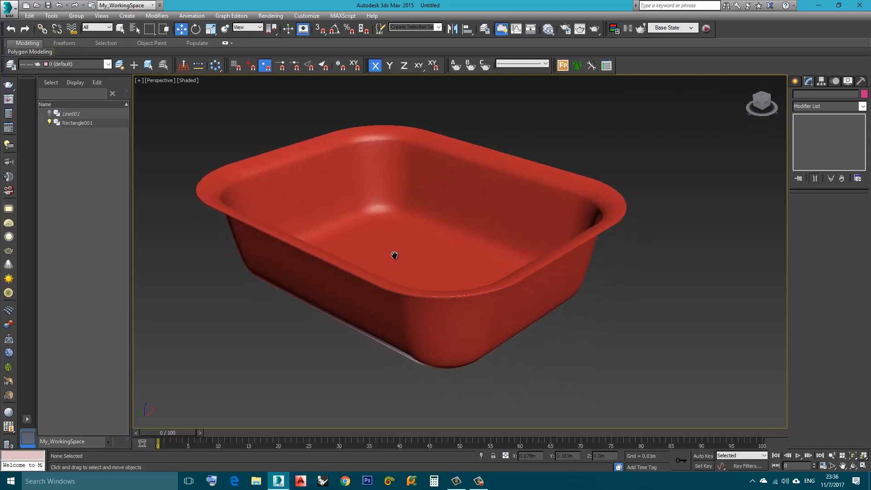
pyautogui.moveTo(394, 255); pyautogui.dragTo(398, 266)
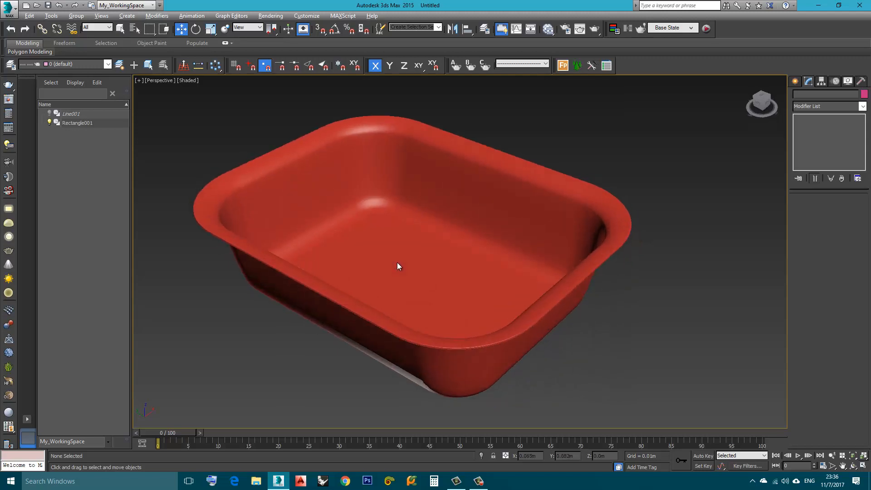
pyautogui.moveTo(397, 267); pyautogui.dragTo(413, 256)
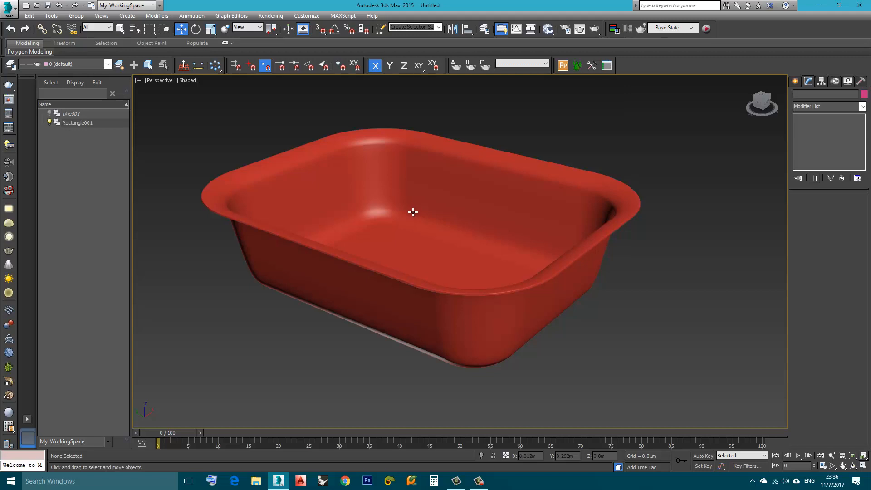
pyautogui.moveTo(413, 212); pyautogui.dragTo(411, 222)
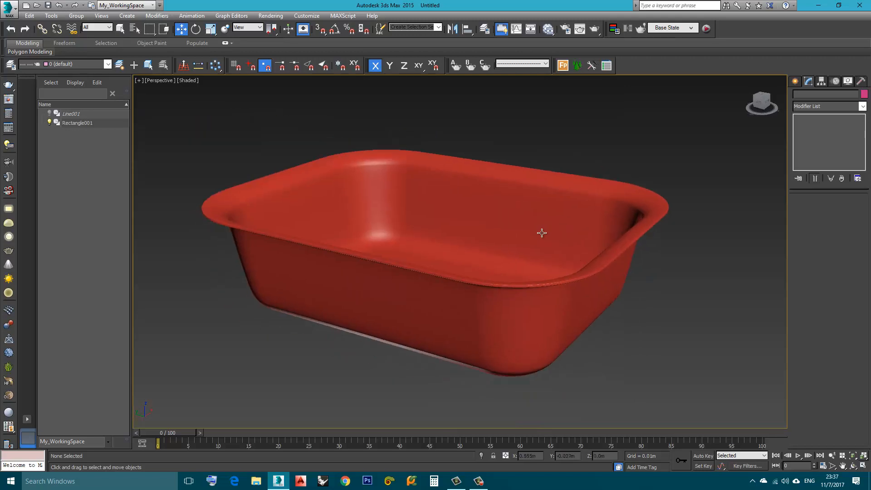
pyautogui.moveTo(542, 233); pyautogui.dragTo(531, 231)
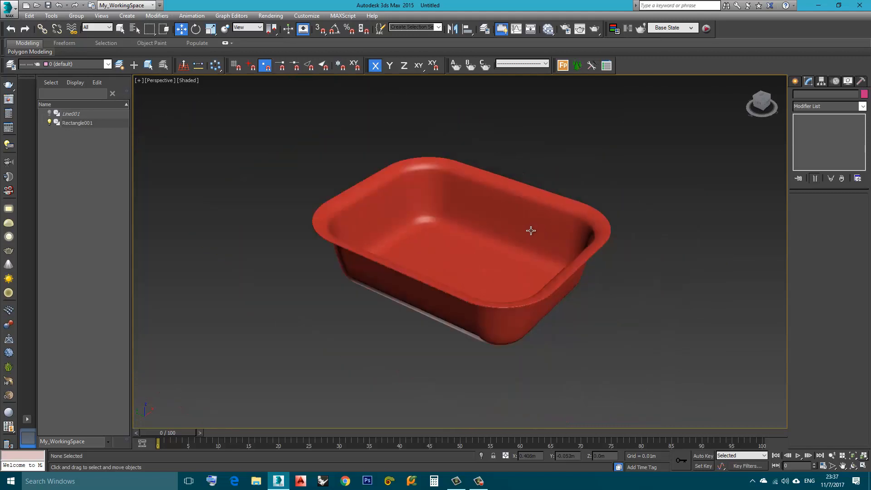
# Reset 3ds Max to an empty scene, confirming with Yes.
pyautogui.click(9, 8)
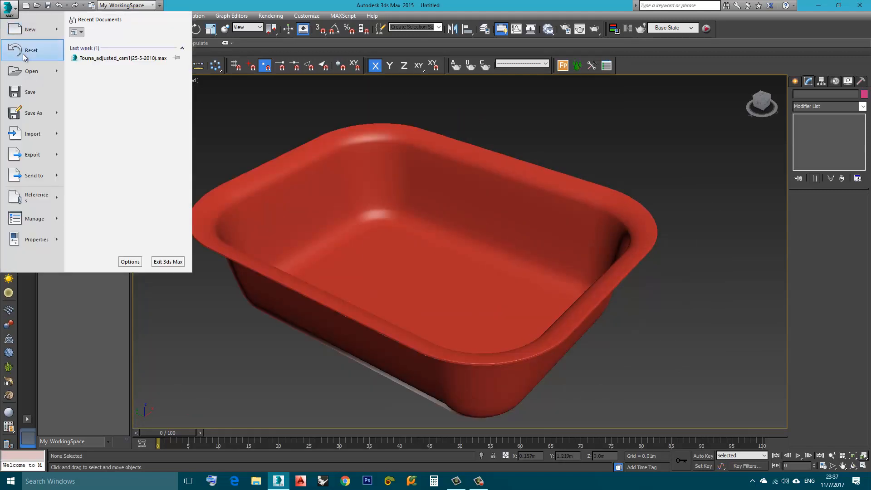
pyautogui.click(32, 50)
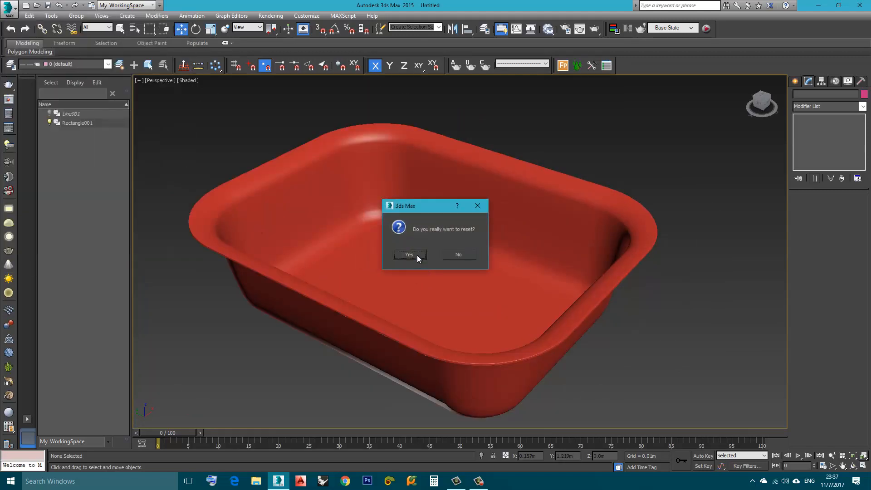
pyautogui.click(409, 254)
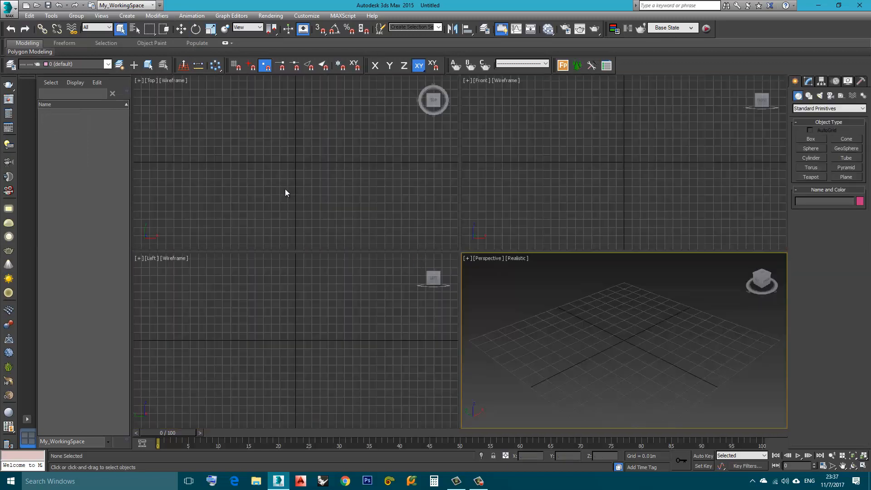
pyautogui.moveTo(282, 188)
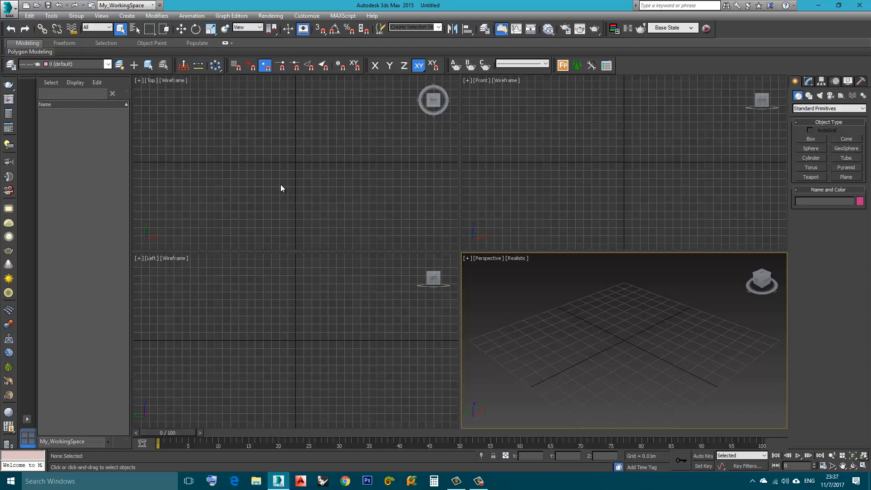
pyautogui.moveTo(318, 184)
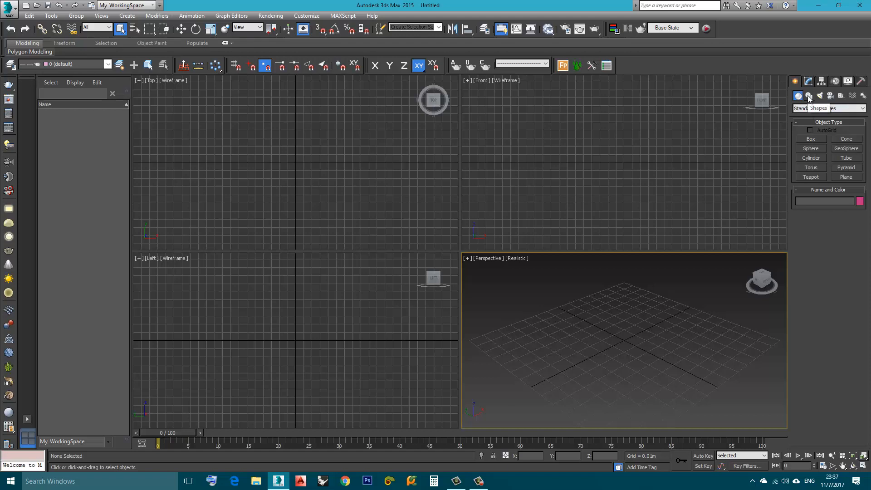
# Drag out a Rectangle spline in the Top viewport and set its Length to 0.6m.
pyautogui.click(810, 96)
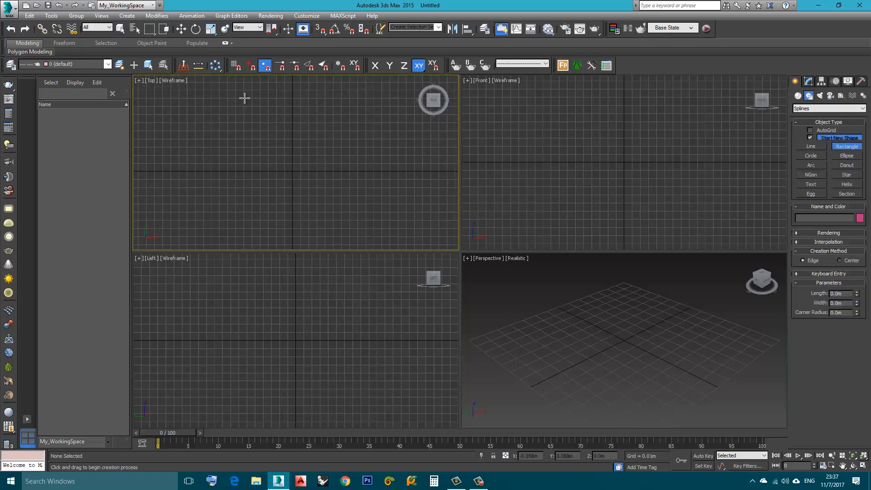
pyautogui.moveTo(238, 88); pyautogui.dragTo(335, 240)
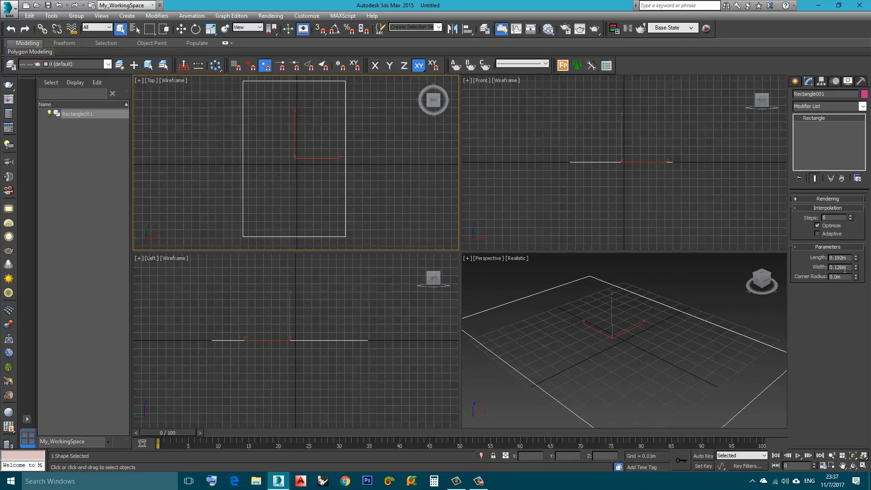
pyautogui.moveTo(461, 222)
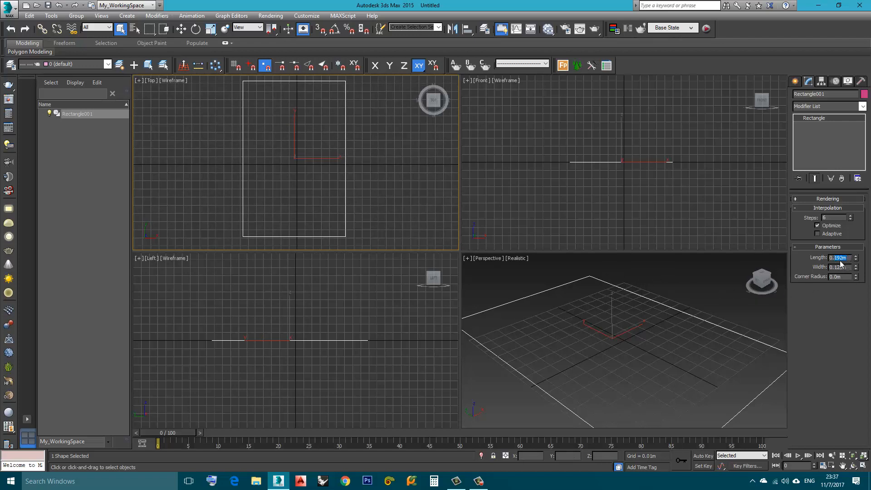
pyautogui.write('0.6')
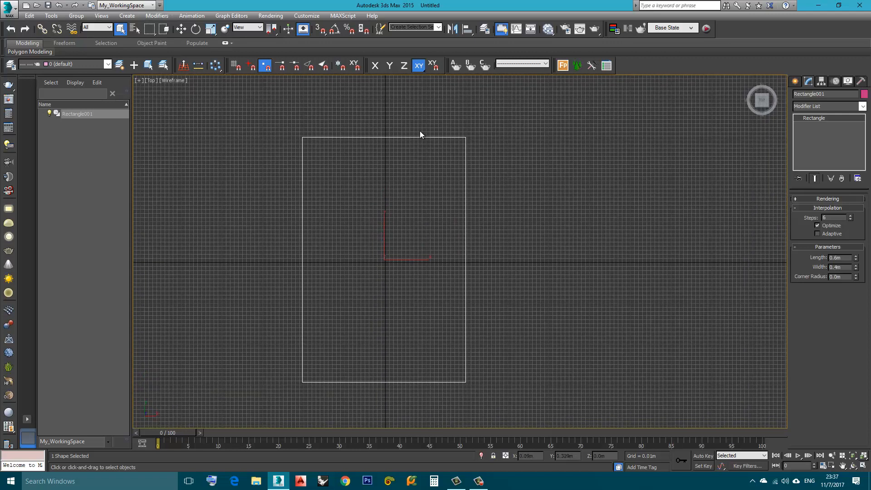
pyautogui.moveTo(636, 272)
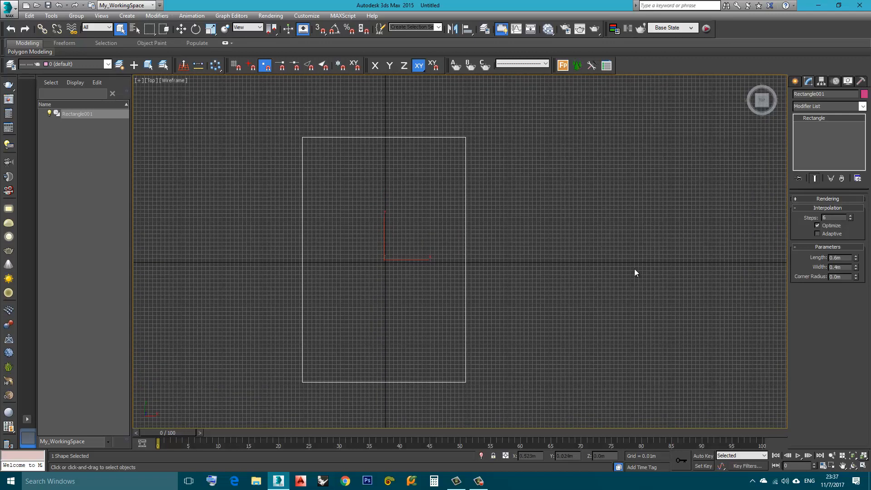
pyautogui.moveTo(804, 283)
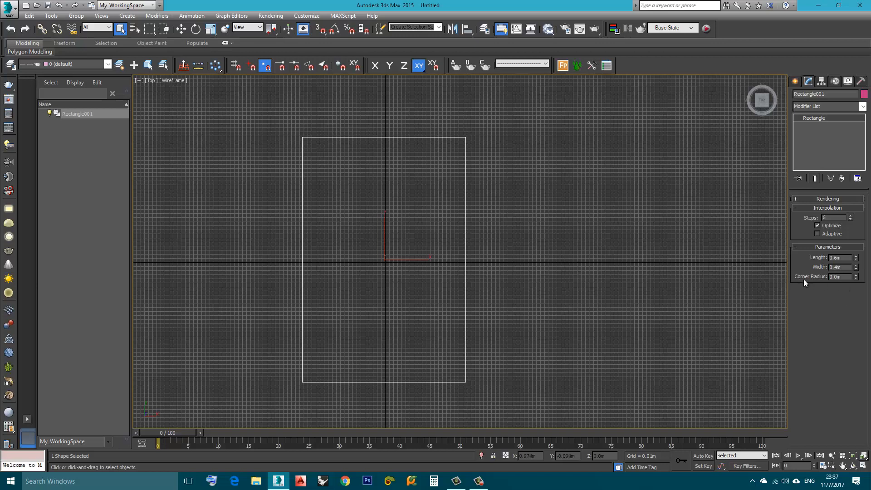
# Give the rectangle a 0.05m corner radius and name it 'rail'.
pyautogui.click(839, 277)
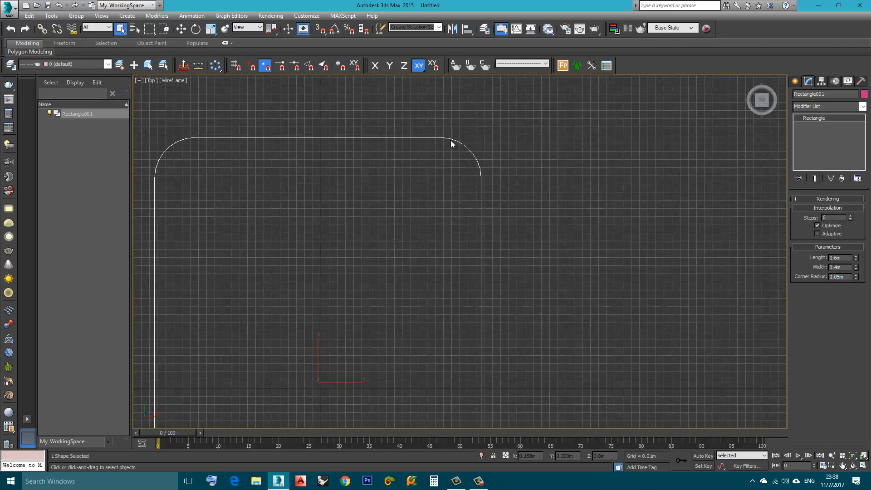
pyautogui.scroll(-3)
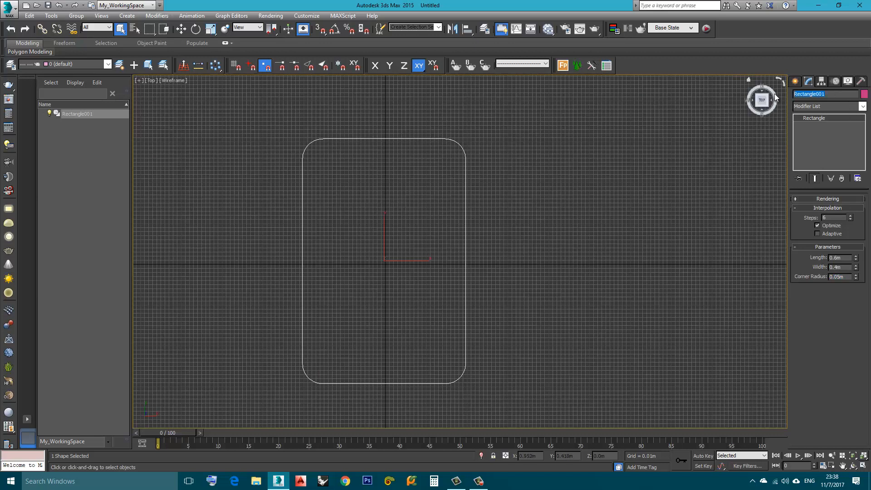
pyautogui.write('rail')
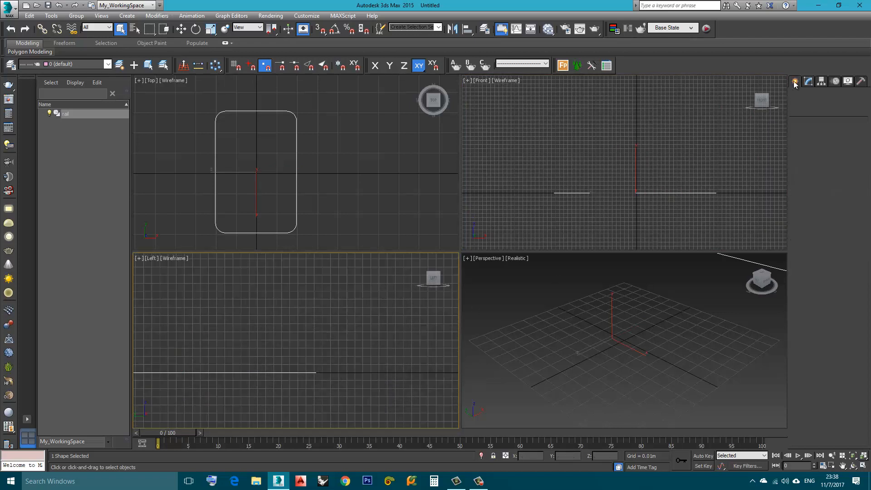
# Start a Line spline for the 'cross section' wall profile.
pyautogui.click(795, 81)
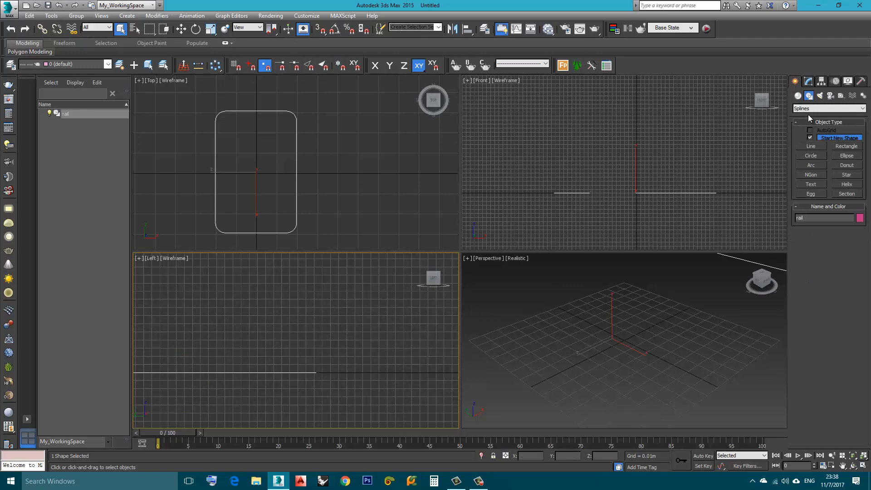
pyautogui.moveTo(806, 149)
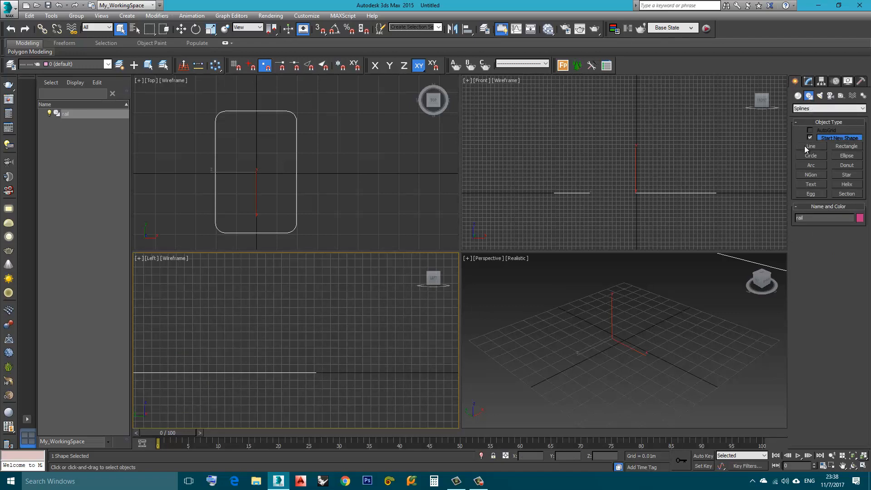
pyautogui.click(811, 146)
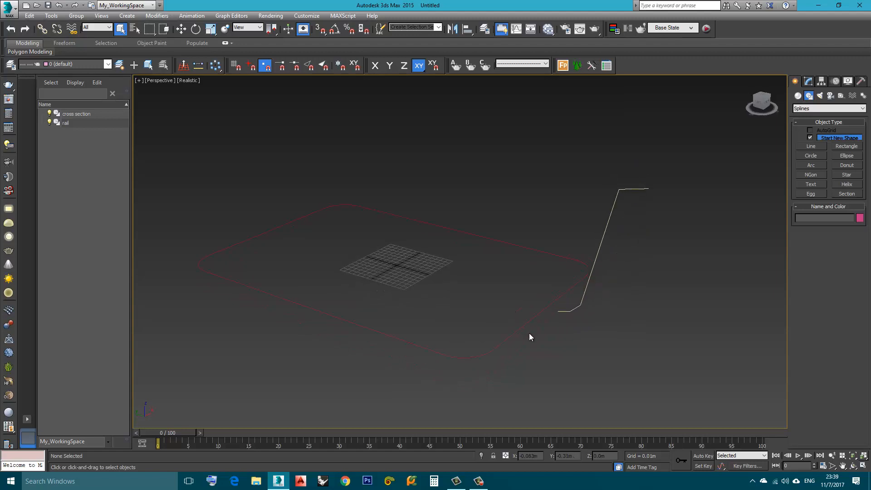
pyautogui.moveTo(644, 212)
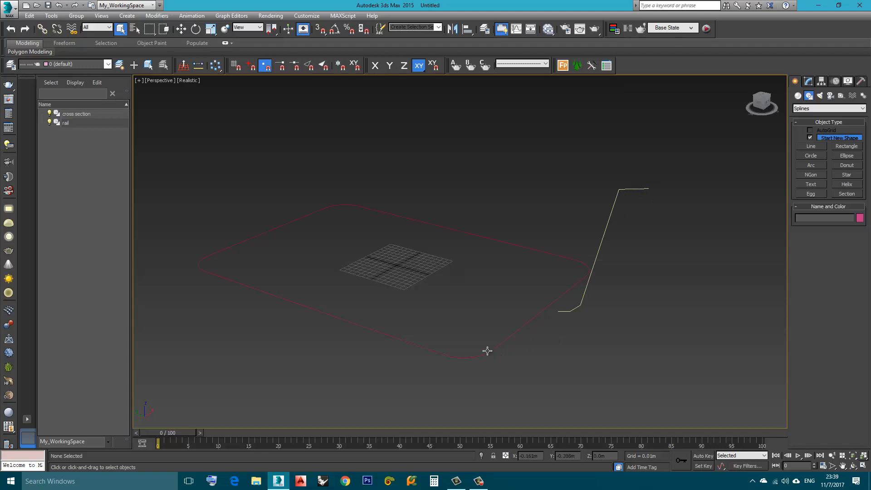
pyautogui.moveTo(326, 208)
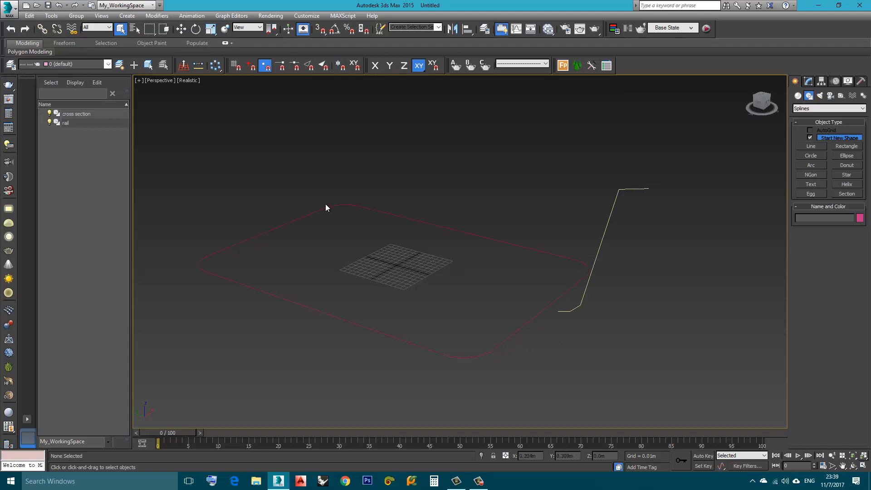
pyautogui.moveTo(553, 280)
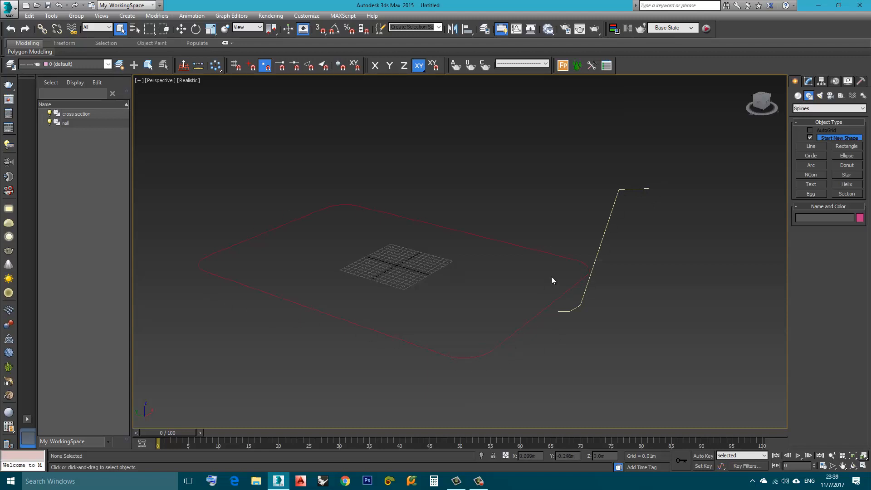
pyautogui.moveTo(434, 347)
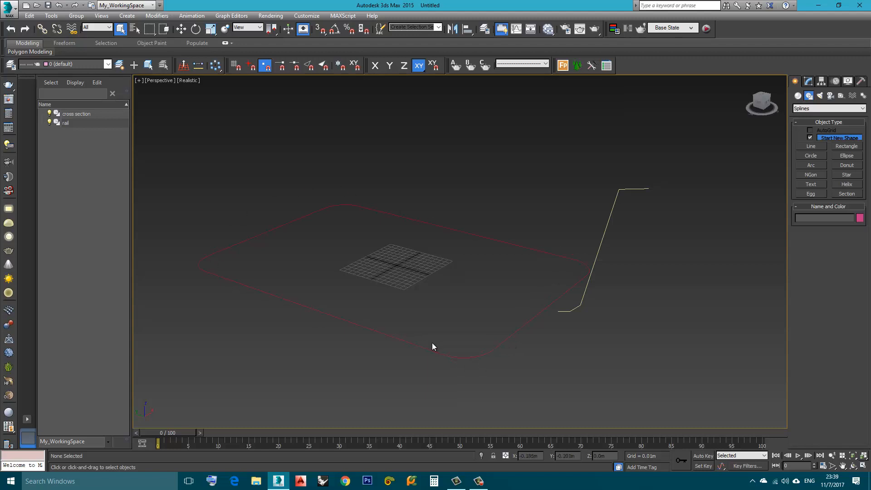
pyautogui.moveTo(616, 193)
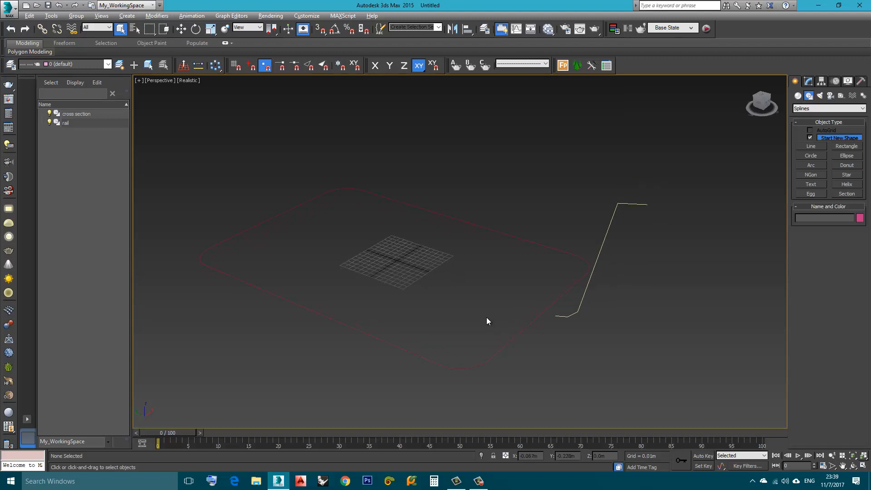
pyautogui.moveTo(618, 203)
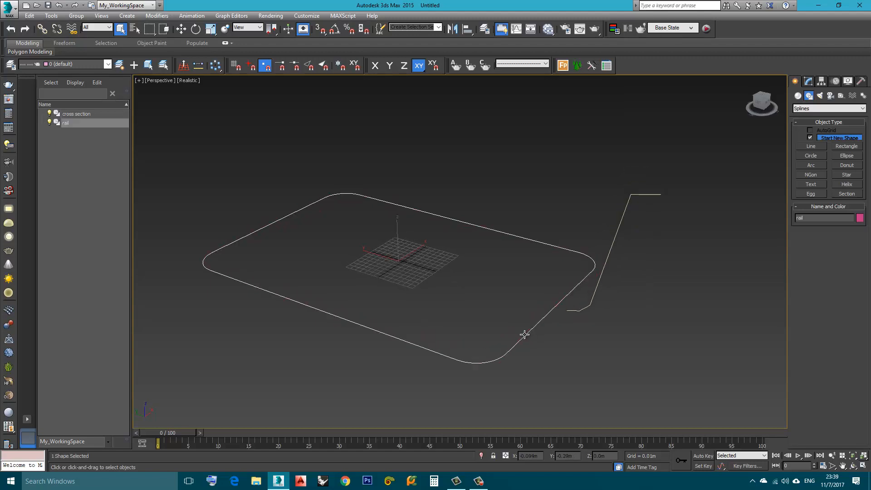
# Add a Bevel Profile modifier to the rail and pick the cross section as profile.
pyautogui.click(808, 82)
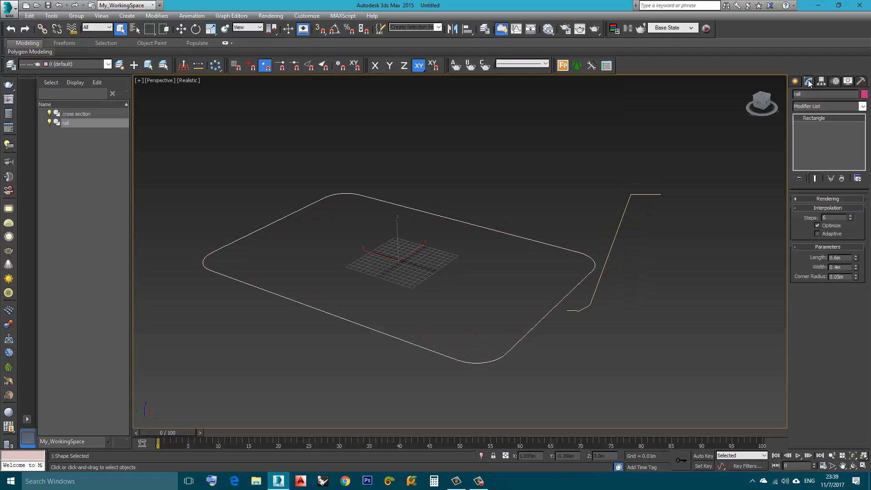
pyautogui.click(827, 106)
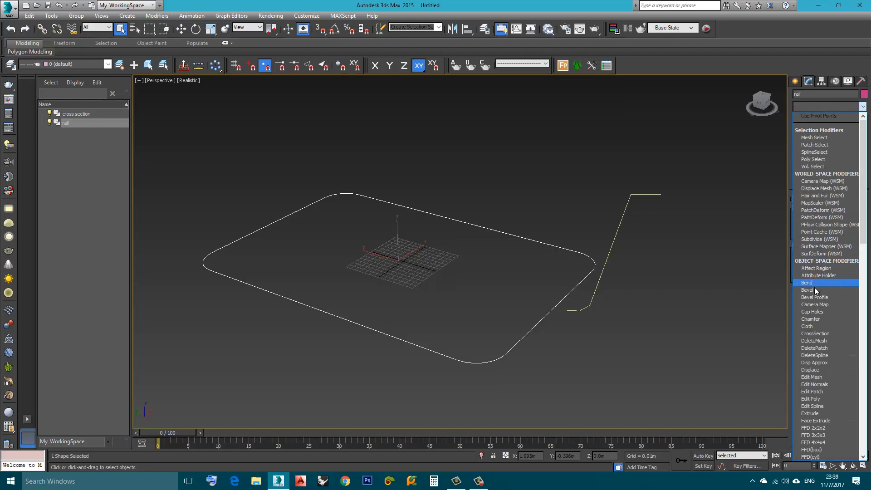
pyautogui.click(815, 297)
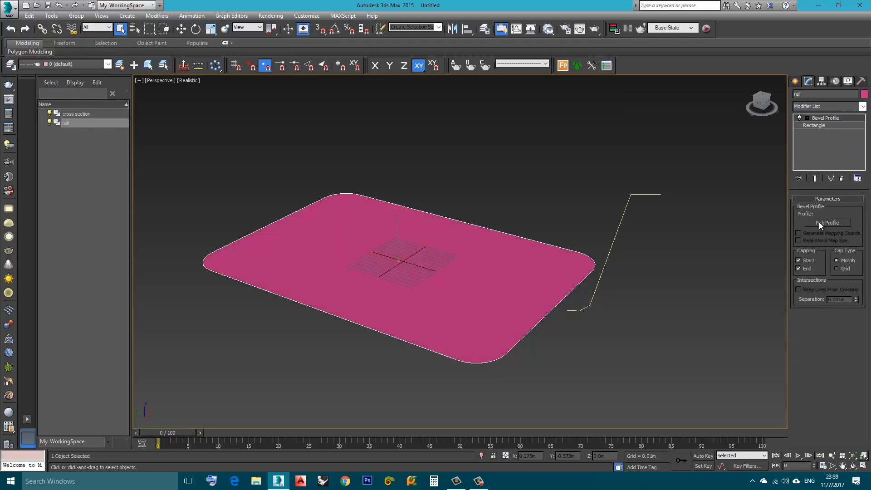
pyautogui.click(827, 223)
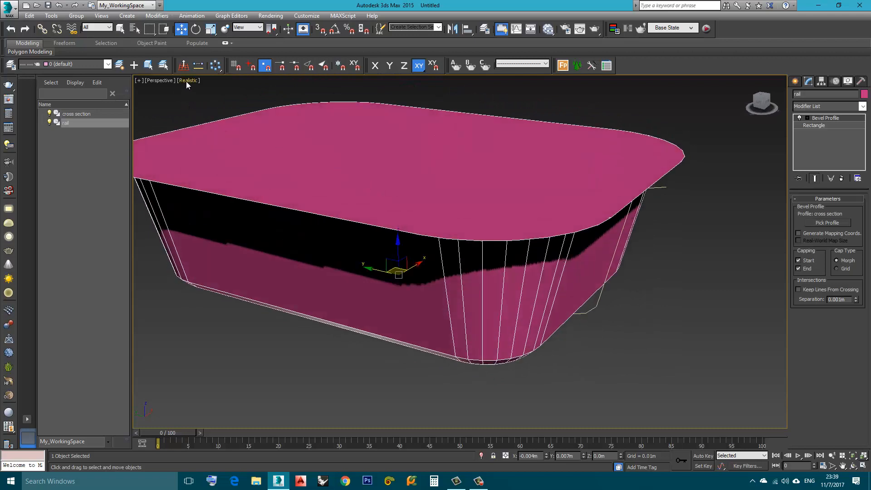
# Shade the Perspective view, select the cross section, and enable edged faces with F4.
pyautogui.click(188, 81)
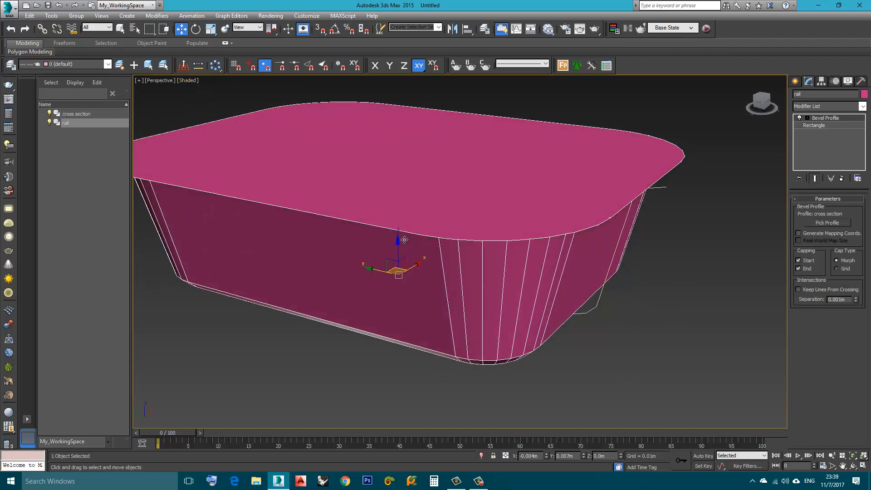
pyautogui.moveTo(404, 240); pyautogui.dragTo(493, 295)
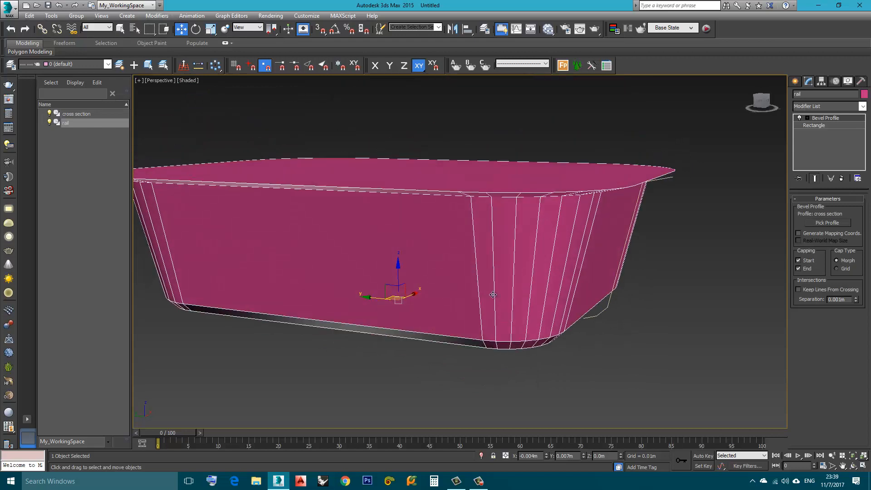
pyautogui.click(77, 113)
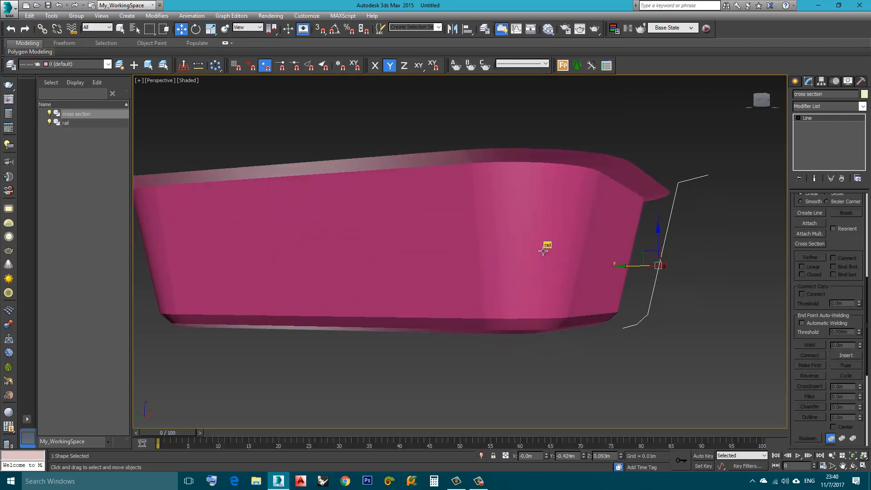
pyautogui.press('f4')
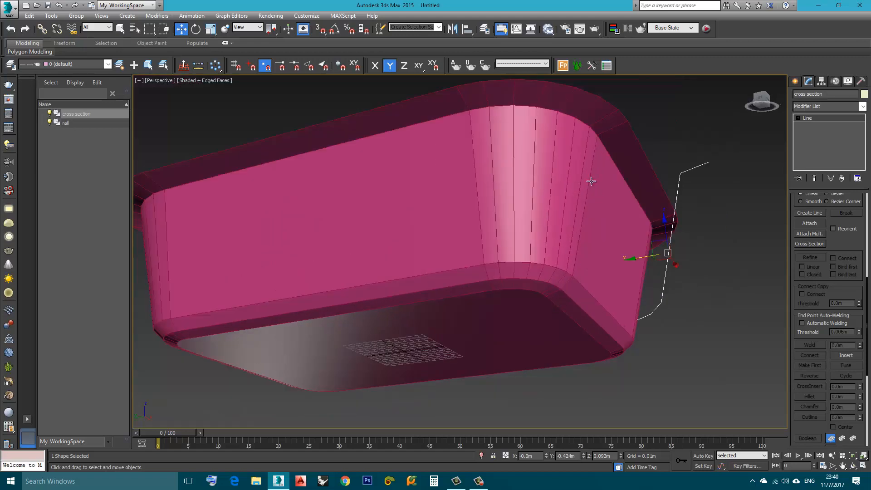
pyautogui.moveTo(197, 325)
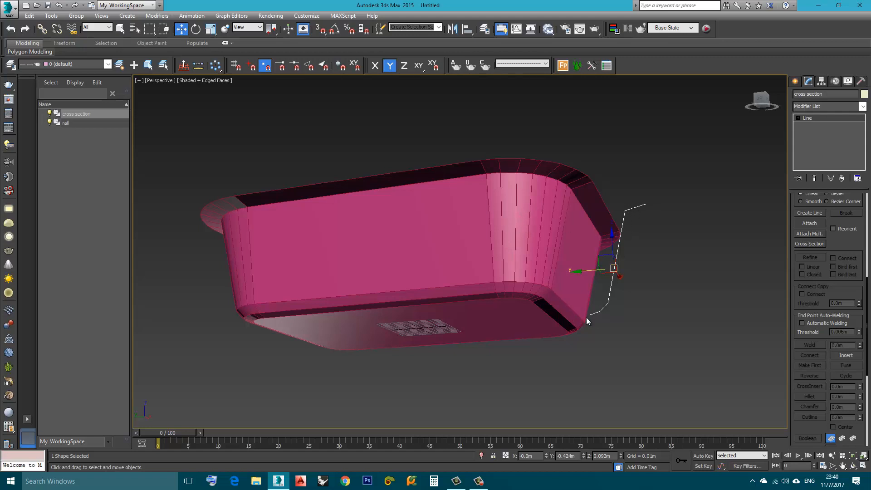
pyautogui.moveTo(604, 235)
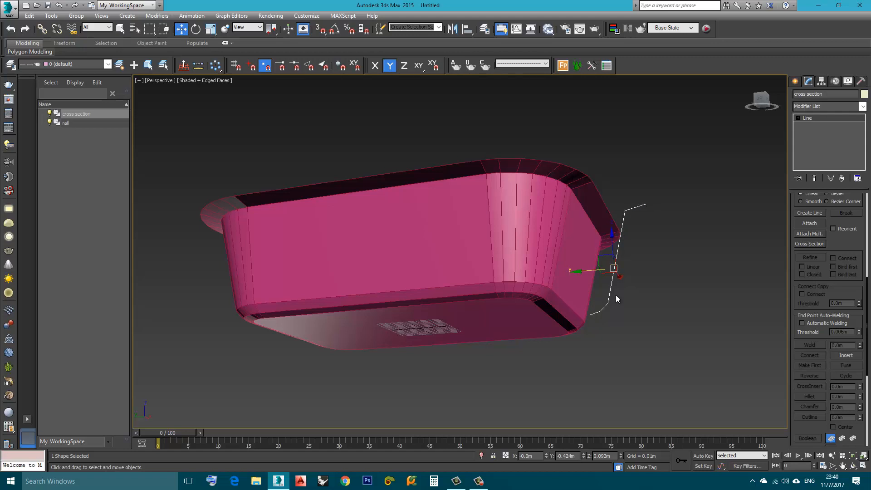
pyautogui.moveTo(485, 202)
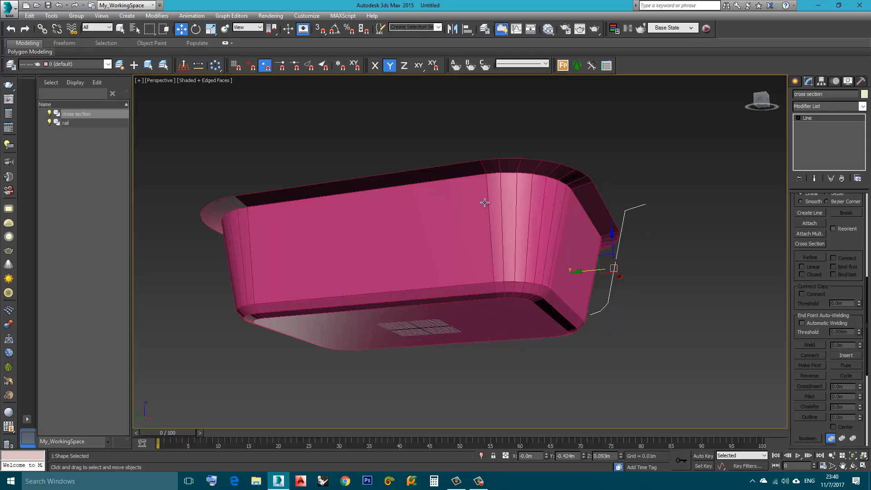
pyautogui.moveTo(557, 300)
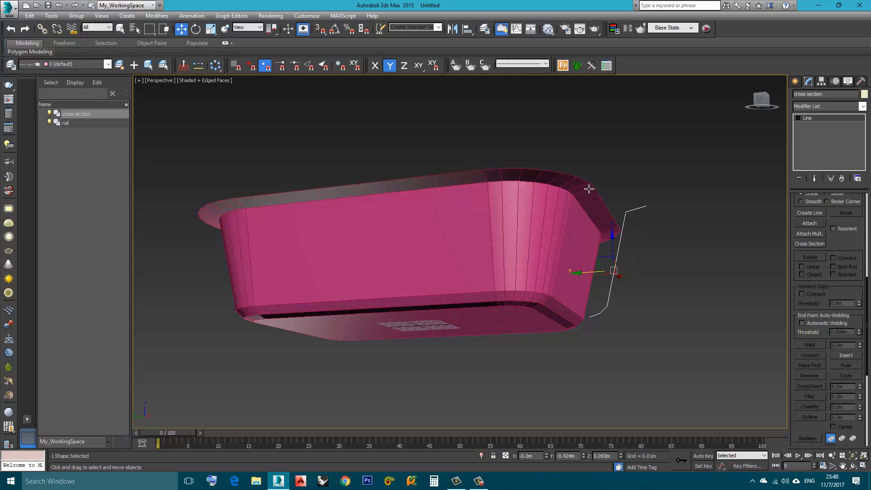
pyautogui.moveTo(555, 196)
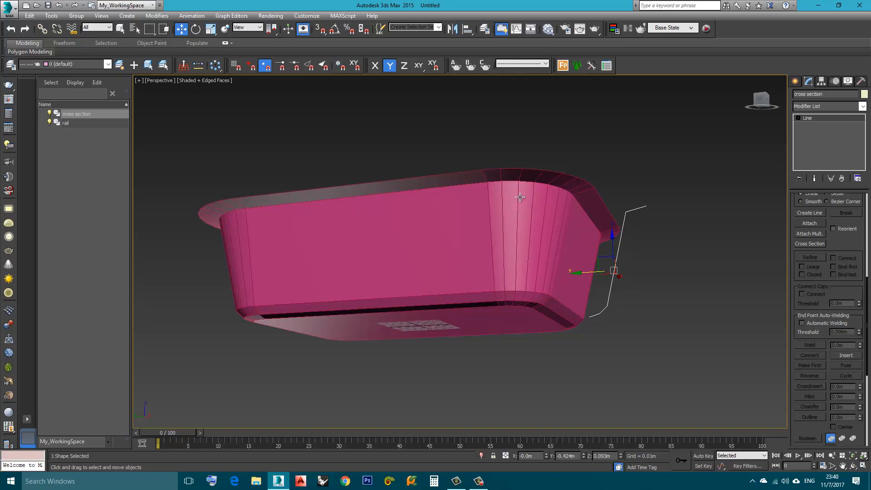
pyautogui.moveTo(525, 204)
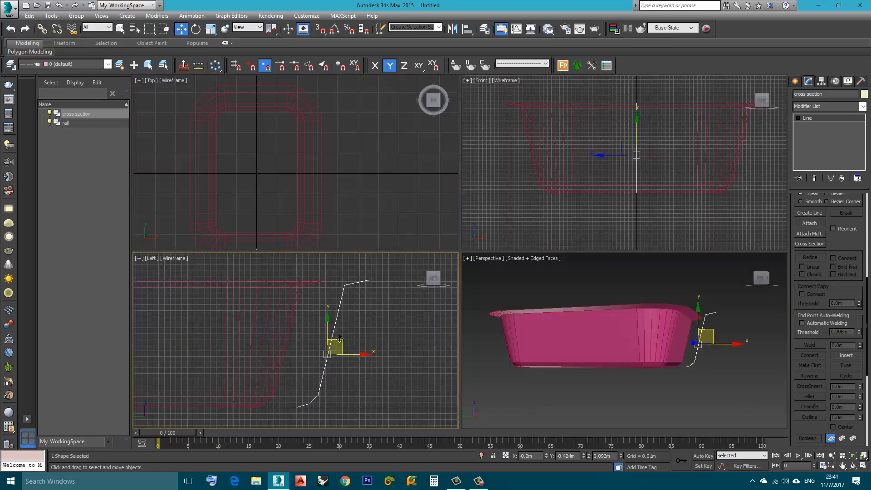
# In Vertex mode, zoom the Left view and raise the cross section's rim end point.
pyautogui.click(799, 117)
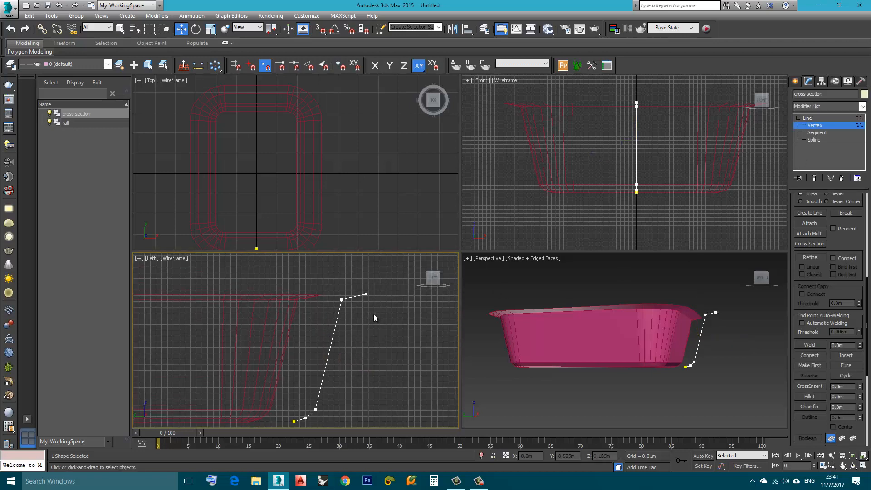
pyautogui.moveTo(365, 294); pyautogui.dragTo(359, 294)
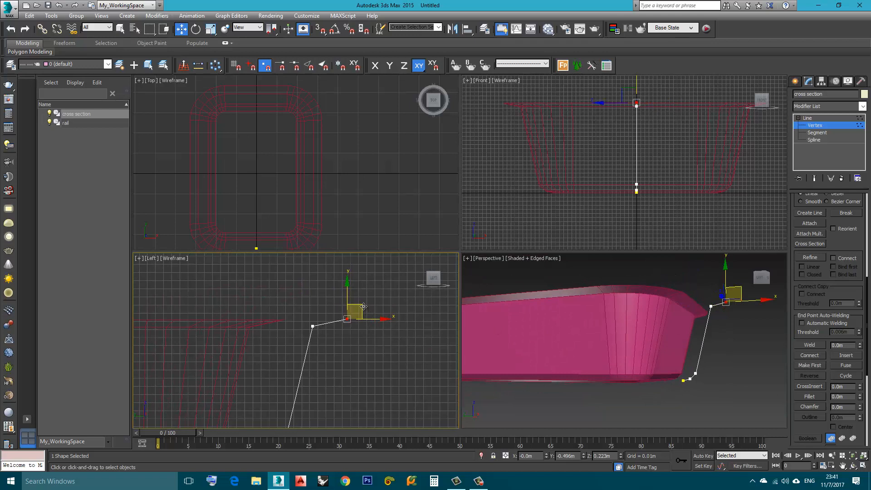
pyautogui.moveTo(347, 309); pyautogui.dragTo(353, 303)
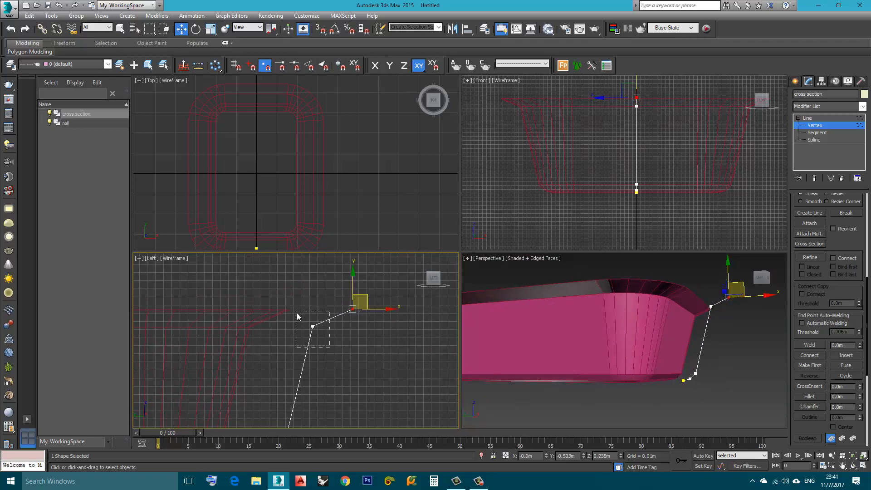
pyautogui.moveTo(354, 309); pyautogui.dragTo(314, 324)
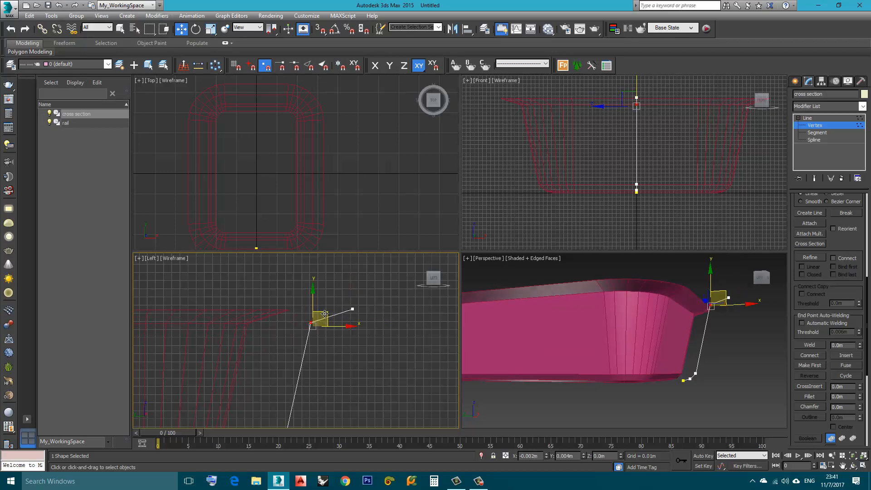
pyautogui.moveTo(322, 314); pyautogui.dragTo(303, 400)
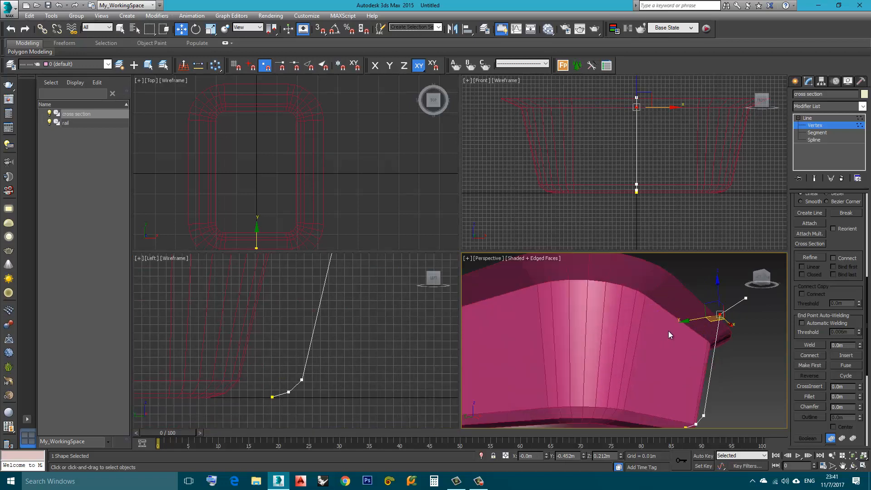
pyautogui.moveTo(661, 310)
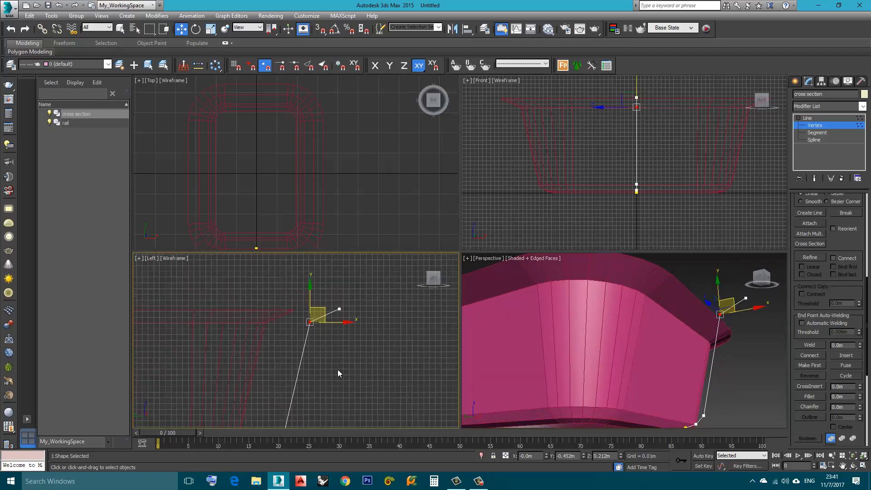
# Make the rim corner and end vertices smooth and adjust their position and curvature.
pyautogui.rightClick(339, 374)
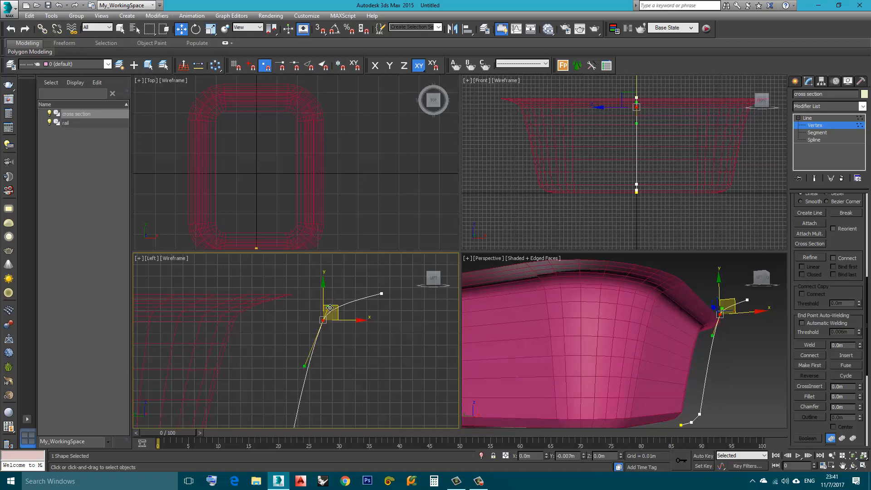
pyautogui.moveTo(324, 319); pyautogui.dragTo(381, 293)
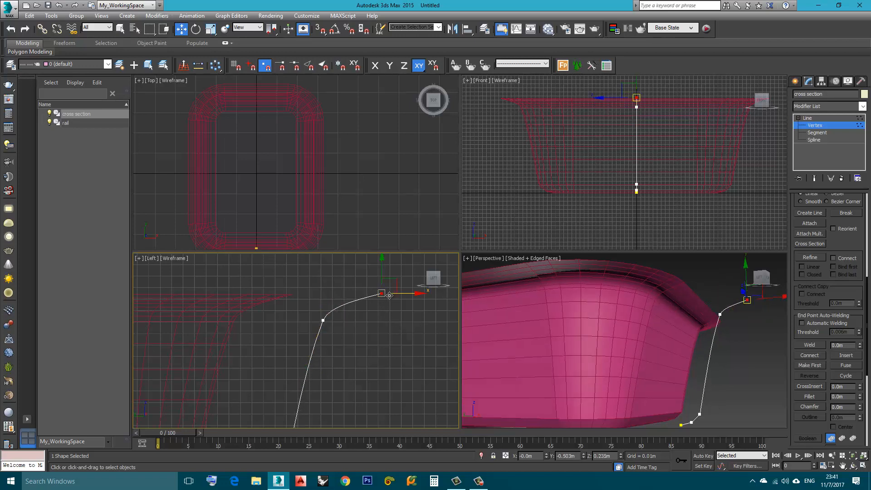
pyautogui.moveTo(389, 294); pyautogui.dragTo(381, 283)
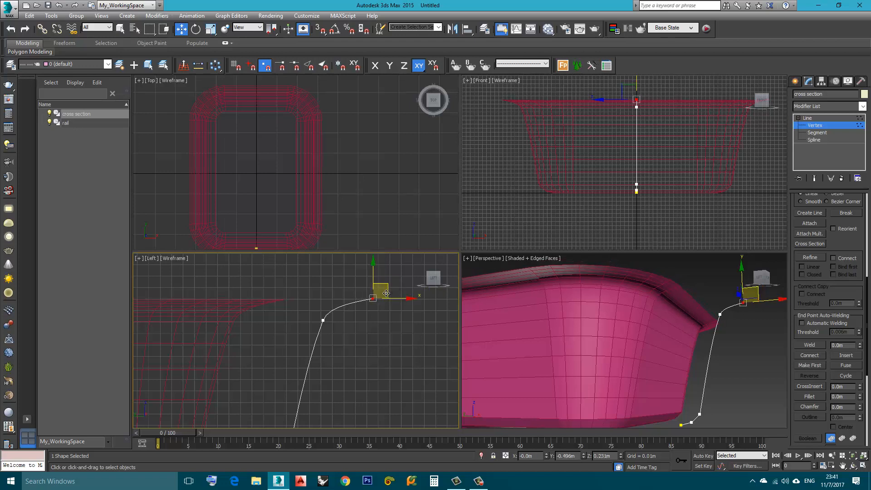
pyautogui.rightClick(387, 294)
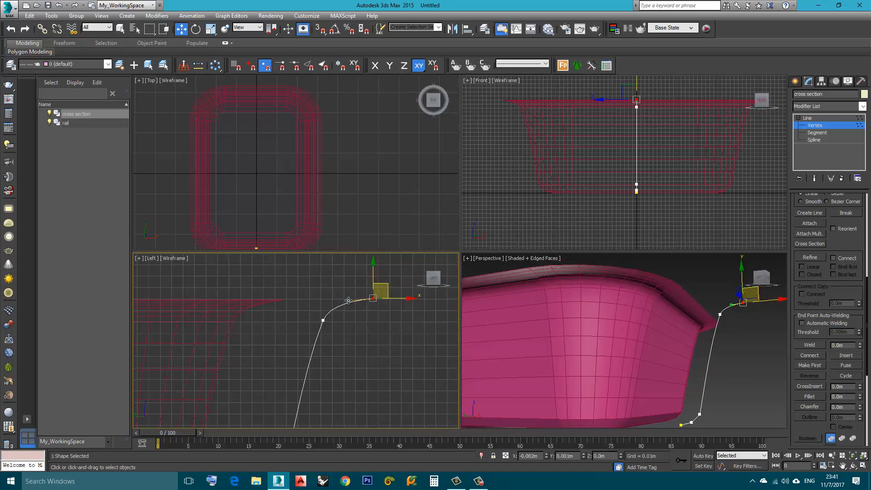
pyautogui.moveTo(347, 300); pyautogui.dragTo(336, 300)
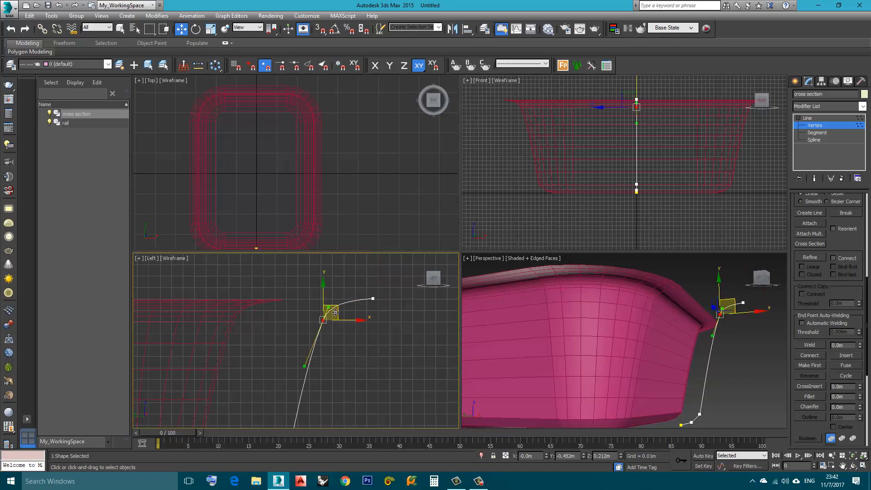
pyautogui.moveTo(327, 309); pyautogui.dragTo(328, 322)
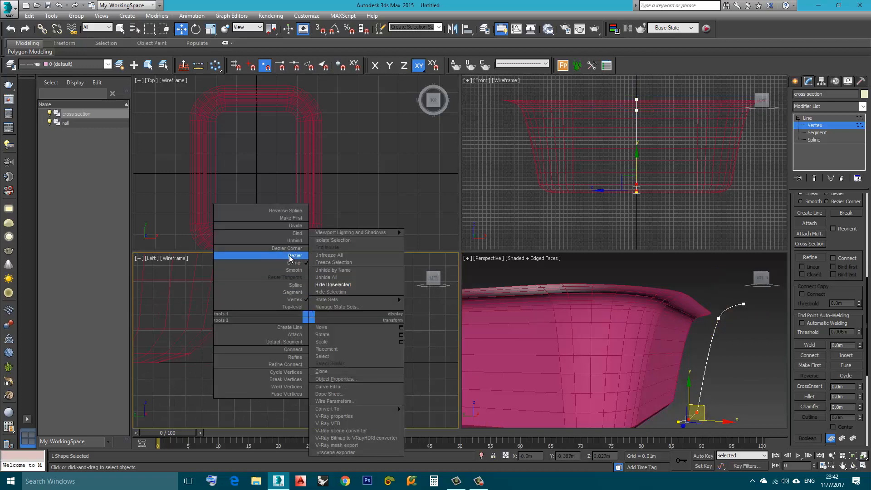
# Convert the bottom vertex to a Bezier point and drag its handles to smooth the lower bend.
pyautogui.click(296, 256)
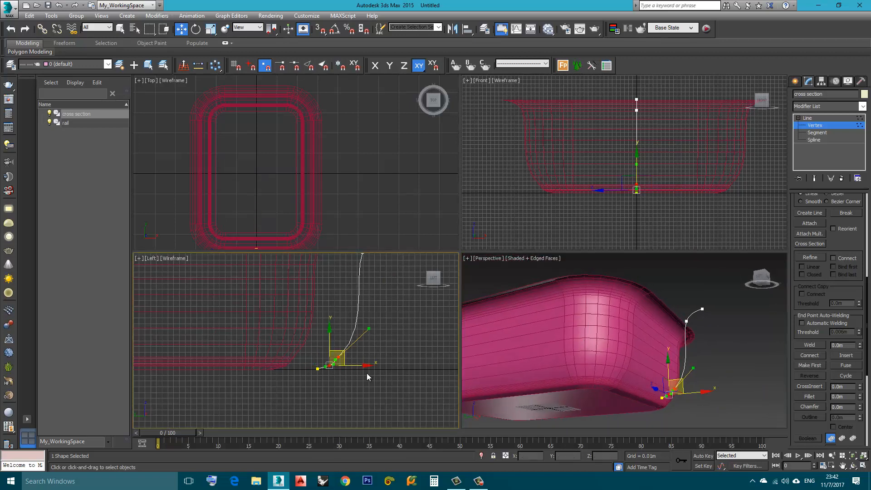
pyautogui.moveTo(367, 329); pyautogui.dragTo(369, 329)
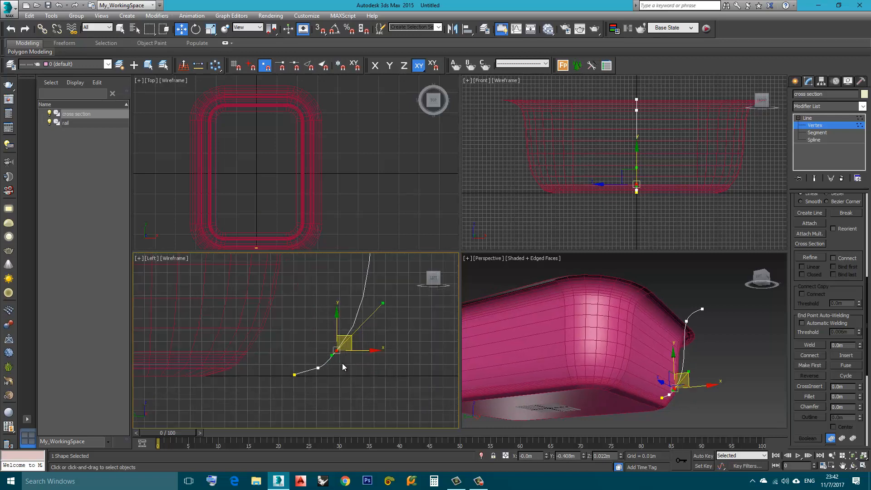
pyautogui.moveTo(337, 350); pyautogui.dragTo(345, 339)
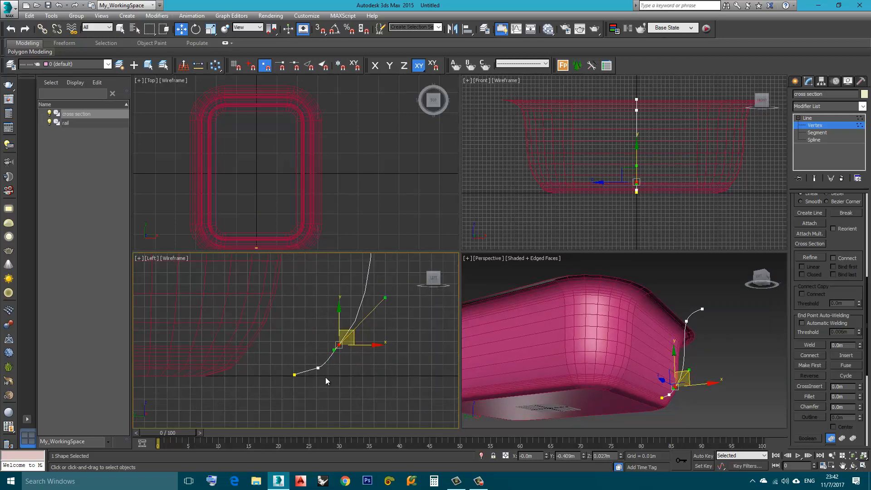
pyautogui.moveTo(339, 344); pyautogui.dragTo(308, 364)
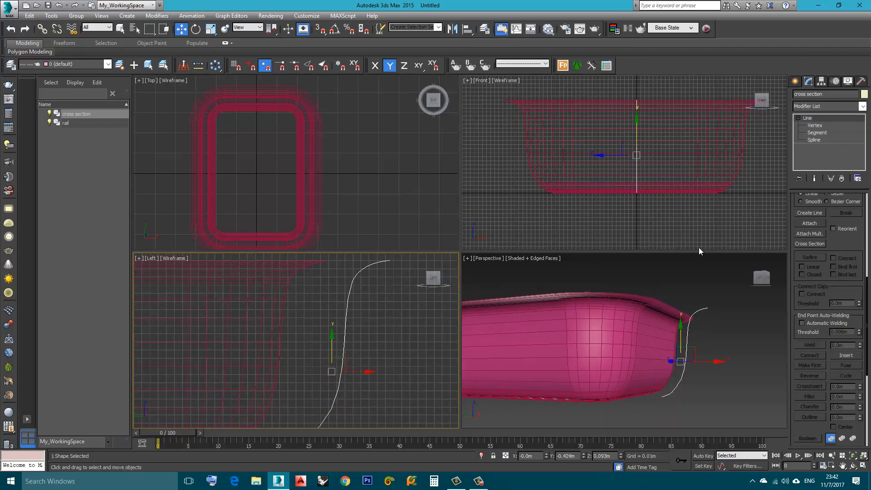
# Maximize the Perspective view and orbit to check the tray's inside and capped bottom.
pyautogui.press('alt+w')
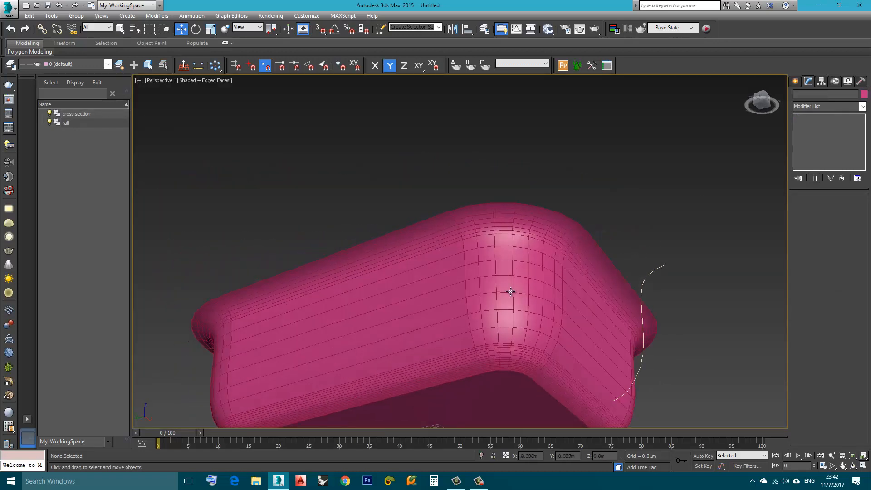
pyautogui.moveTo(510, 292); pyautogui.dragTo(510, 307)
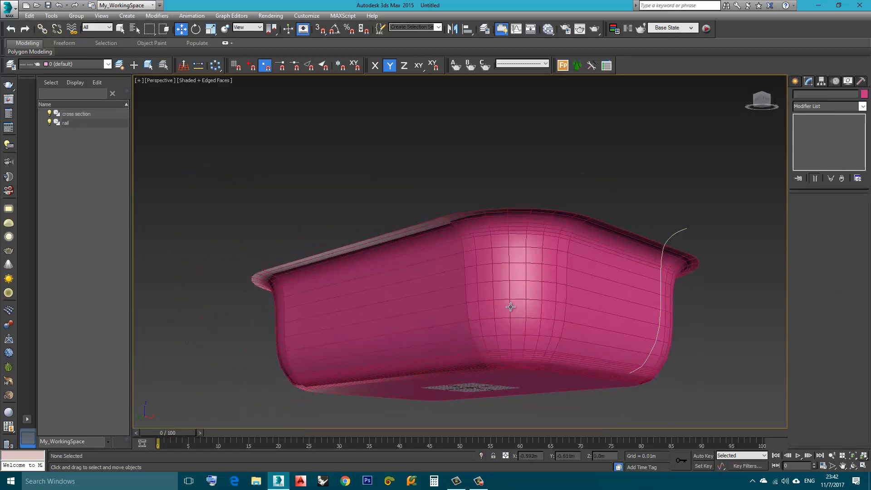
pyautogui.moveTo(510, 307); pyautogui.dragTo(535, 367)
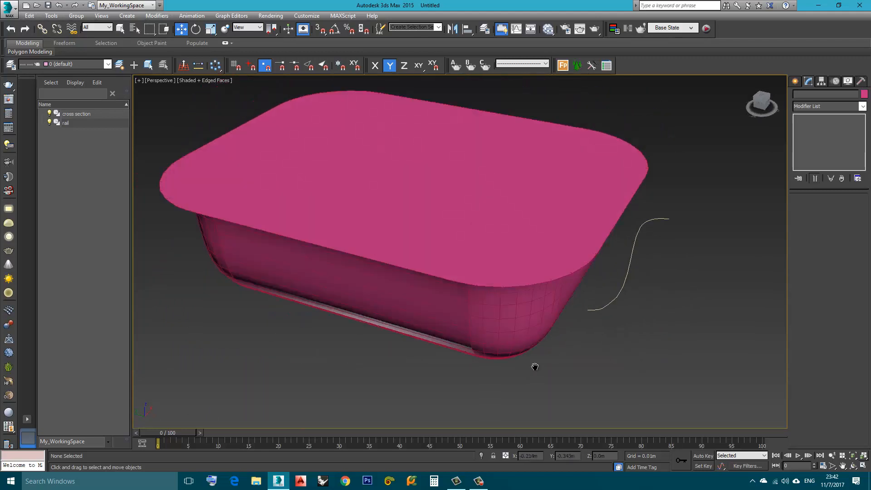
pyautogui.click(65, 123)
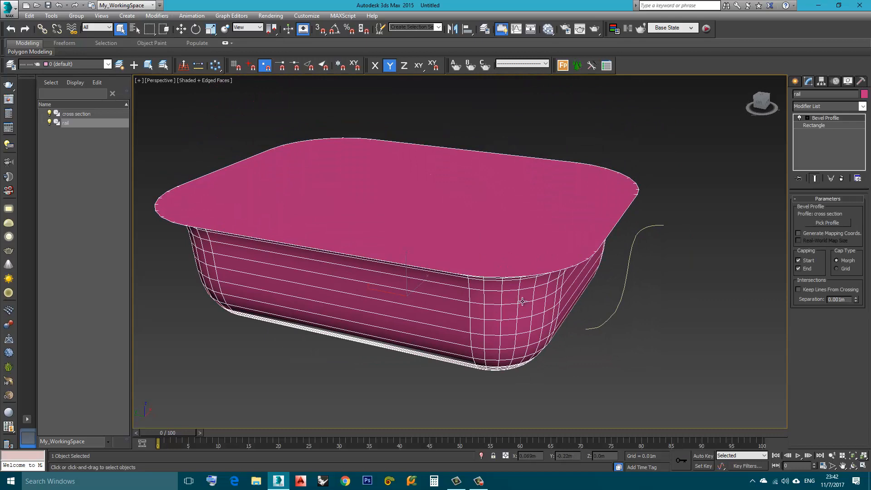
pyautogui.moveTo(519, 302); pyautogui.dragTo(483, 260)
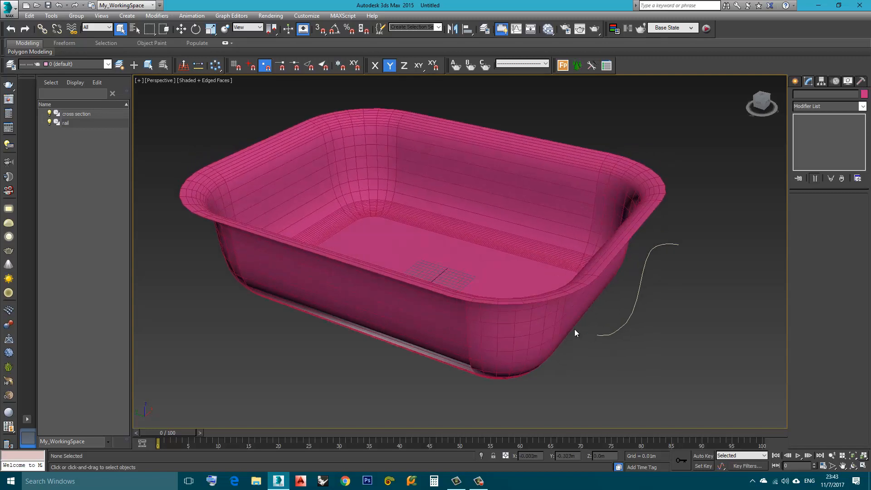
pyautogui.click(65, 123)
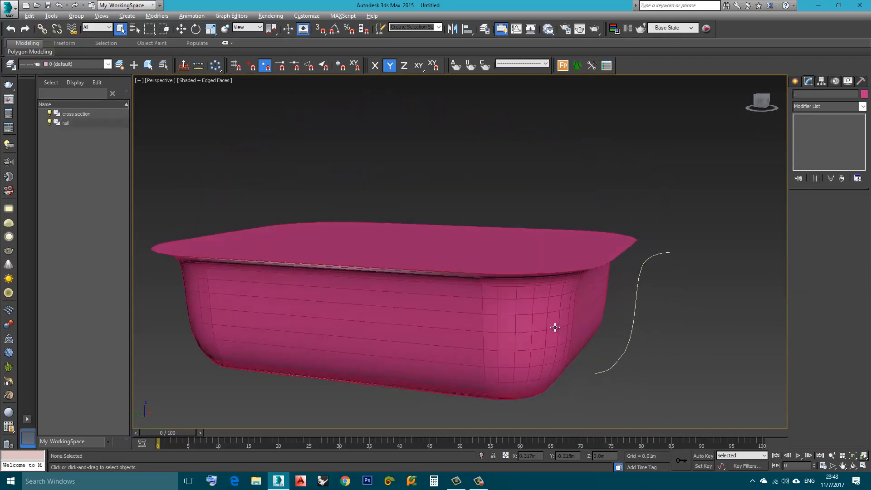
# Orbit the Perspective view to look at the pink tray from below.
pyautogui.moveTo(555, 327); pyautogui.dragTo(533, 333)
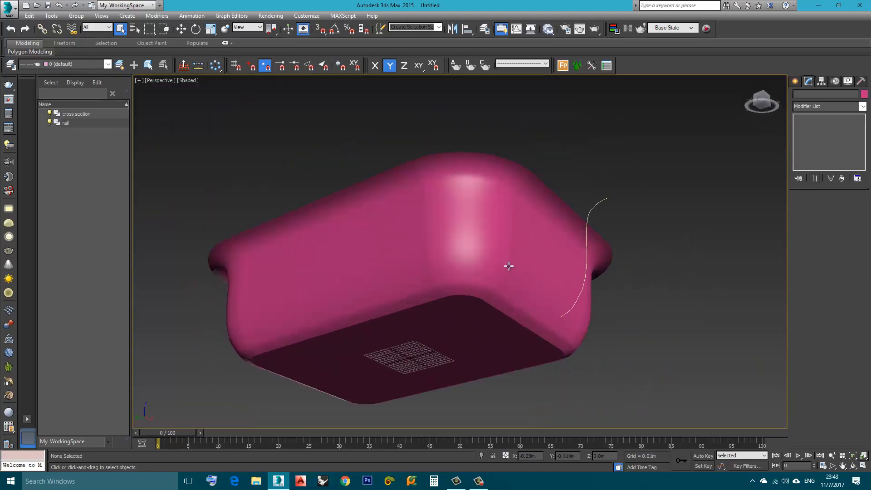
# Select the rail and show its Rectangle settings: 0.6 by 0.4 m, 0.05 m corners.
pyautogui.click(65, 123)
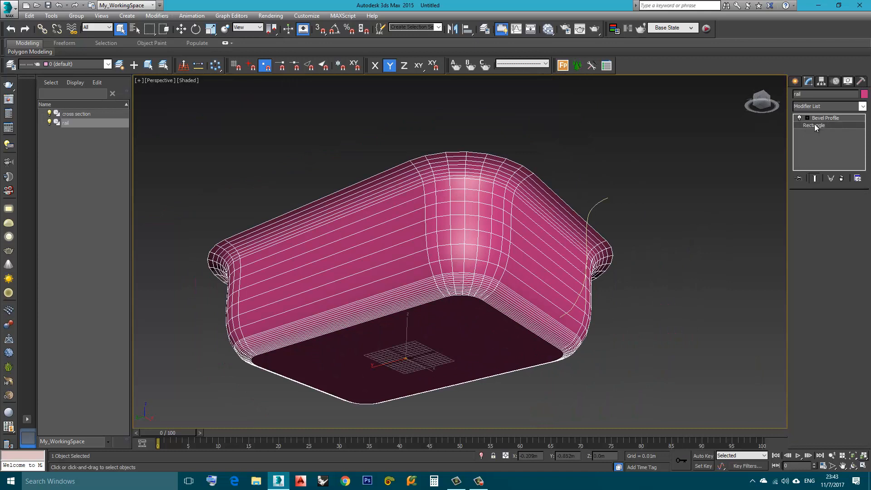
pyautogui.click(814, 126)
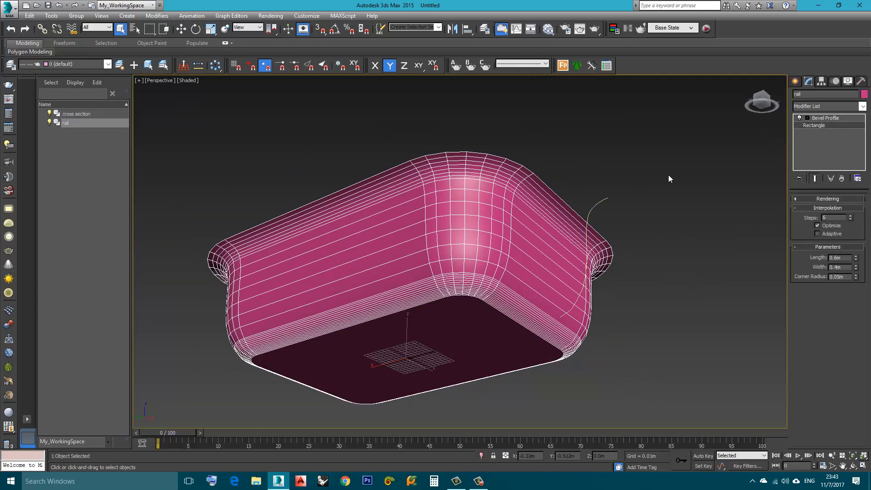
pyautogui.moveTo(803, 123)
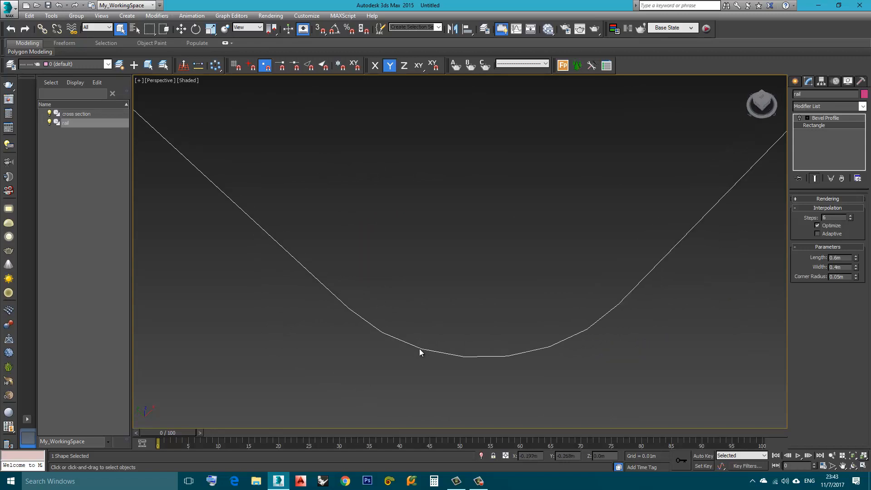
pyautogui.moveTo(374, 341)
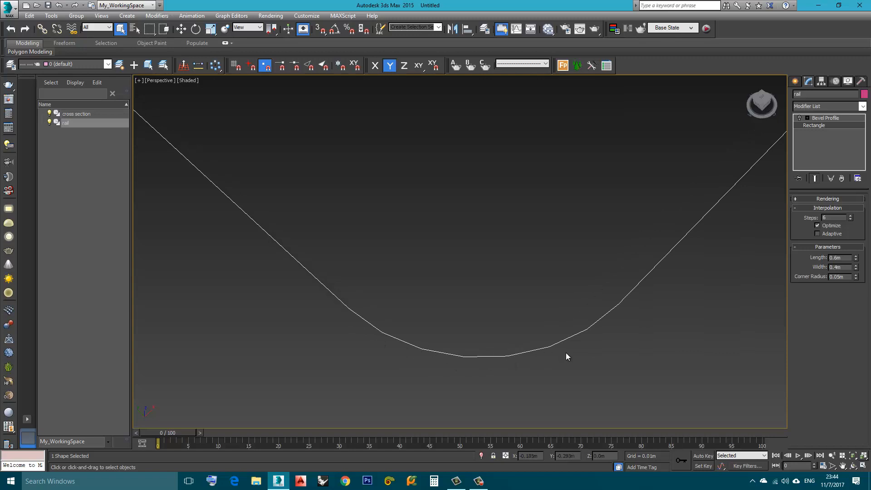
pyautogui.moveTo(803, 211)
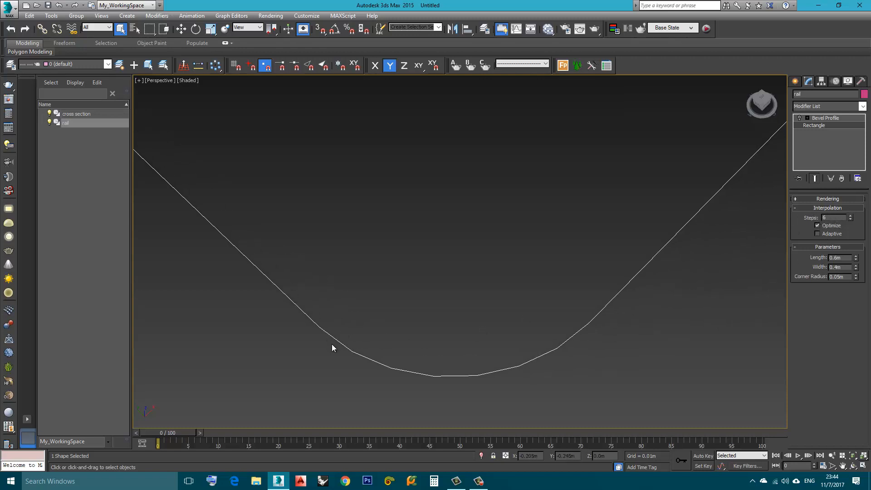
# Raise the rail rectangle's interpolation Steps from 6 to well over 20.
pyautogui.click(857, 216)
pyautogui.write('12')
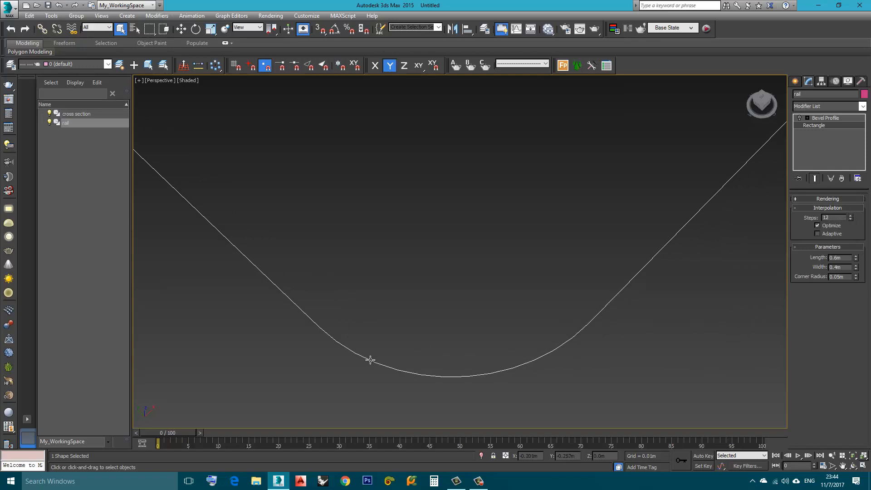
pyautogui.moveTo(508, 371)
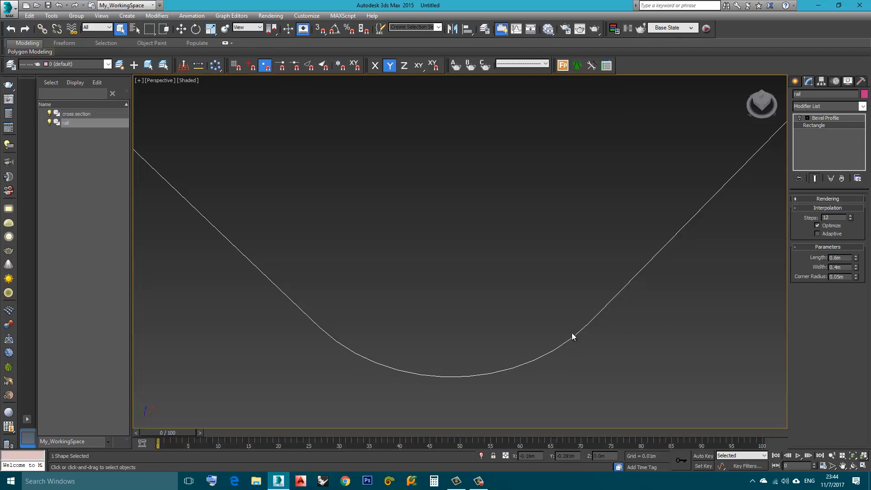
pyautogui.moveTo(589, 321)
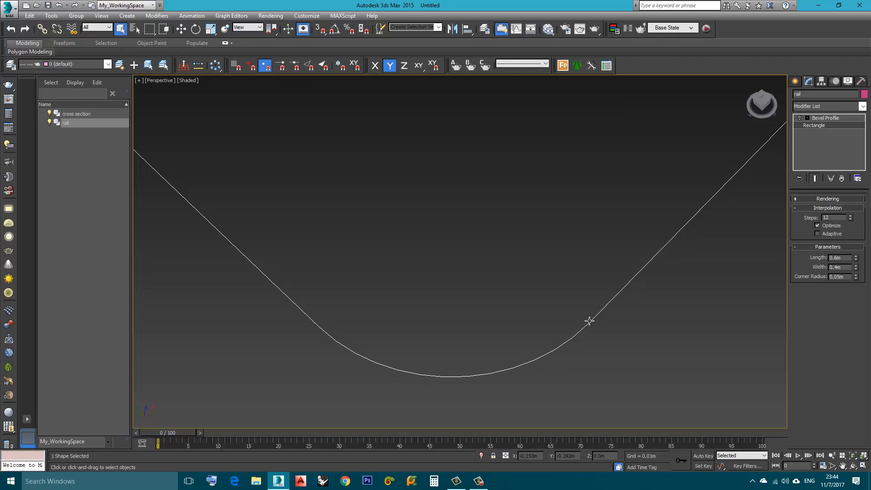
pyautogui.moveTo(558, 350)
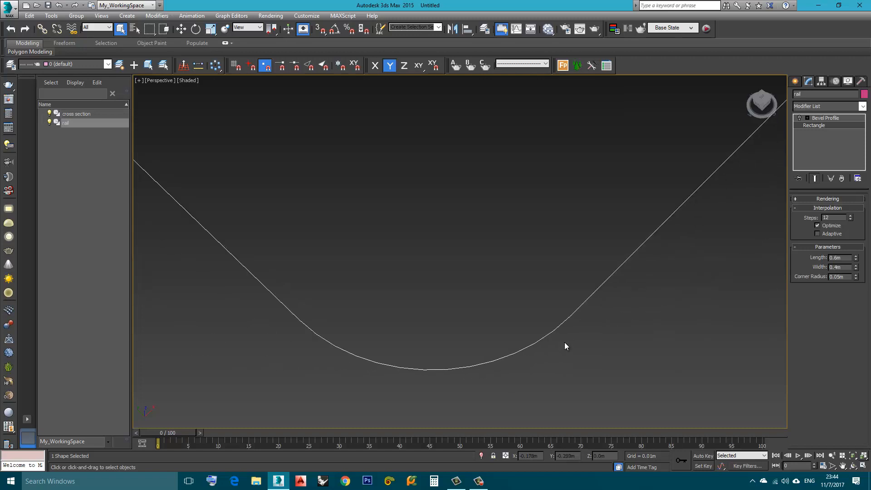
pyautogui.moveTo(479, 374)
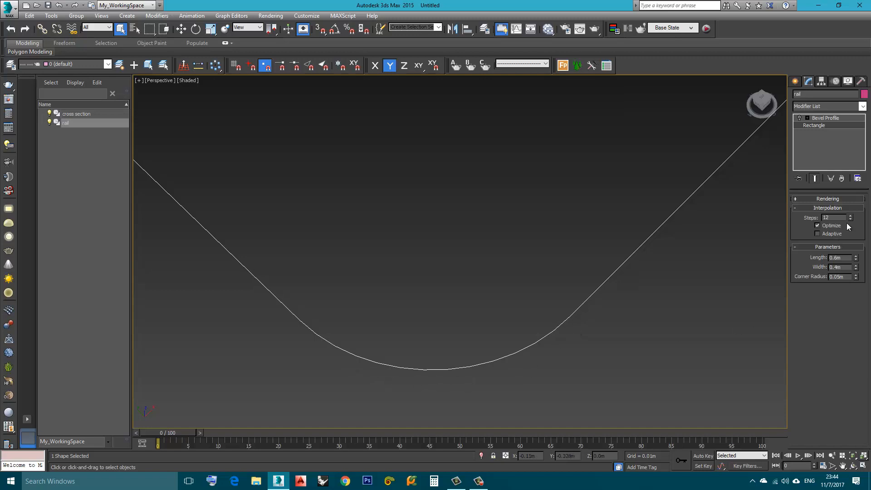
pyautogui.click(850, 216)
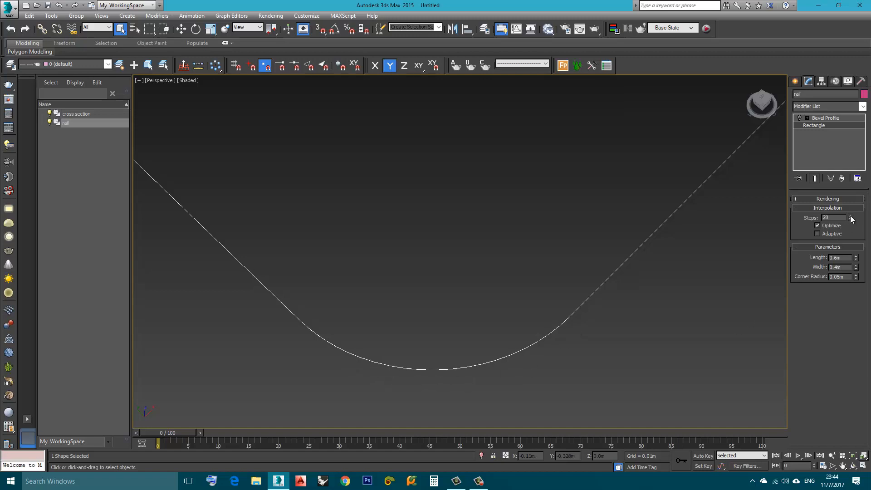
pyautogui.click(852, 216)
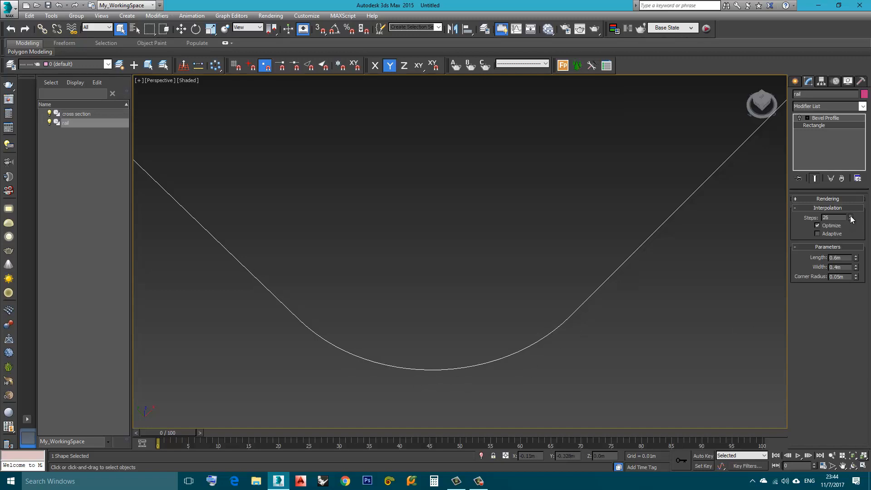
pyautogui.click(851, 216)
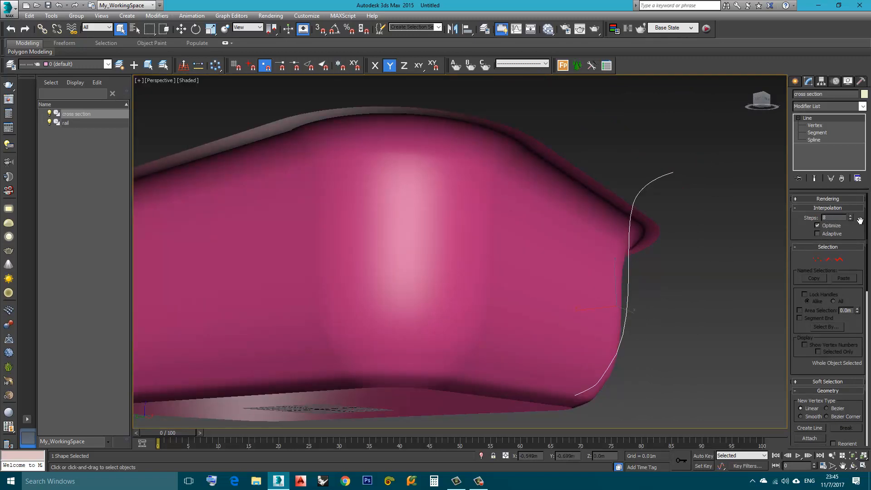
# Increase the cross-section's interpolation Steps from 8 to about 19.
pyautogui.click(851, 216)
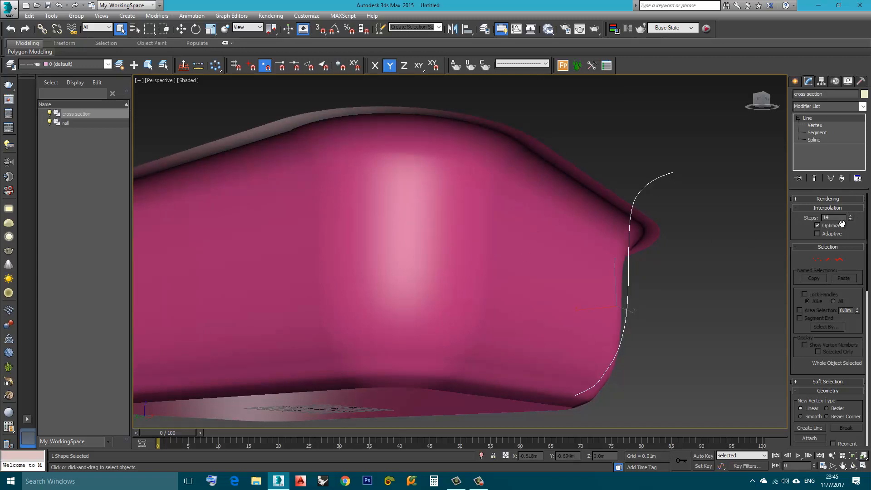
pyautogui.click(849, 215)
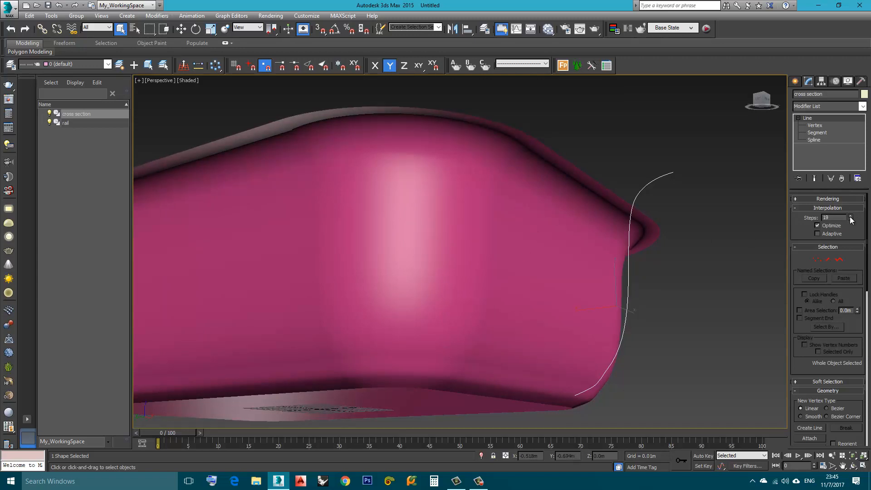
pyautogui.click(850, 216)
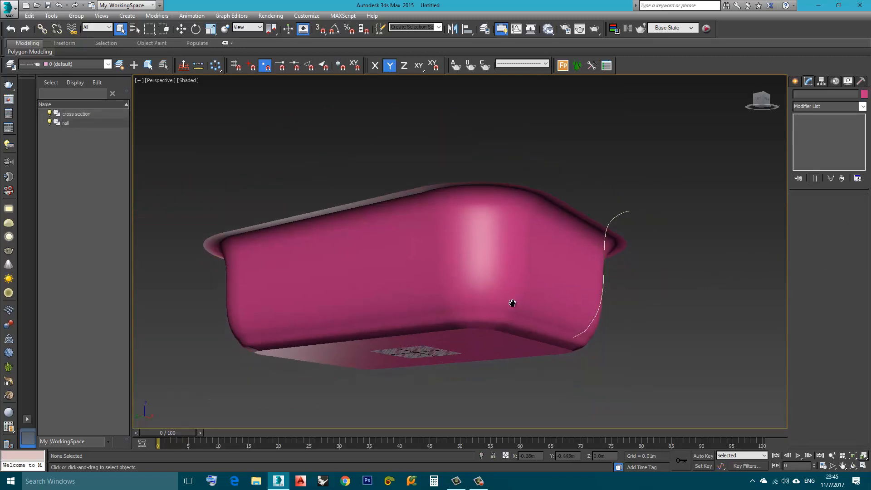
# Select the rail and toggle its Bevel Profile end capping checkbox.
pyautogui.moveTo(511, 304); pyautogui.dragTo(522, 319)
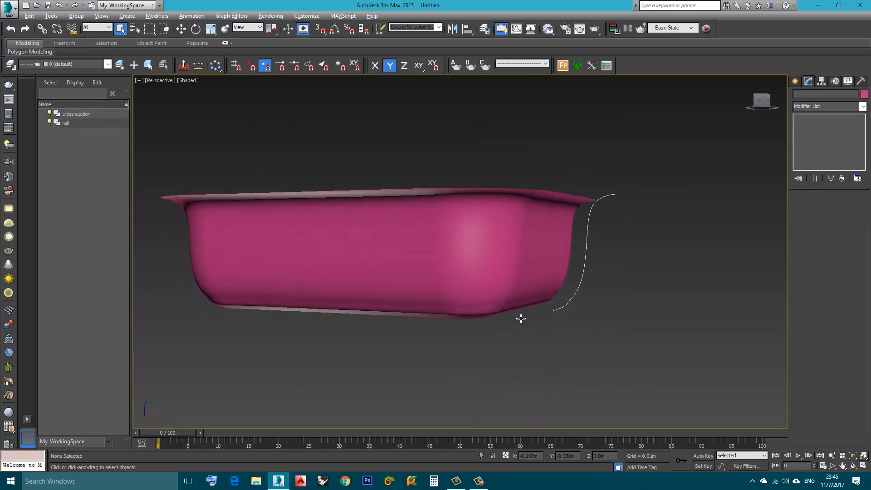
pyautogui.moveTo(521, 318); pyautogui.dragTo(521, 354)
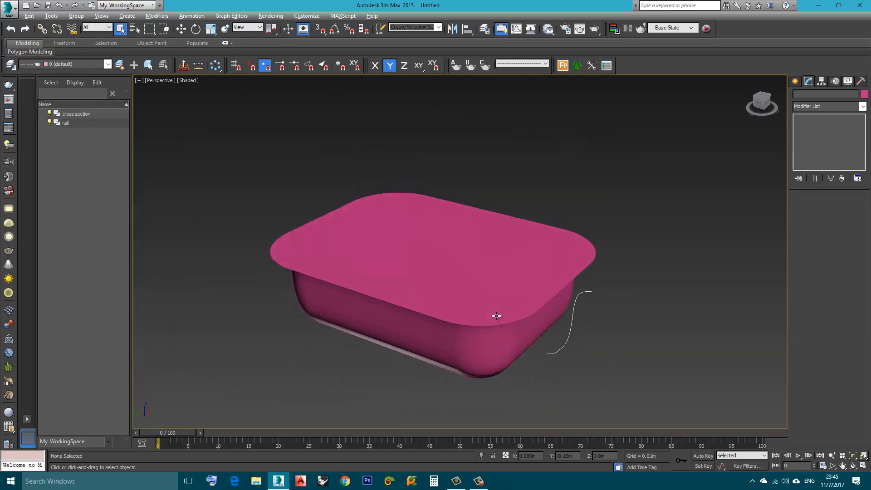
pyautogui.click(65, 123)
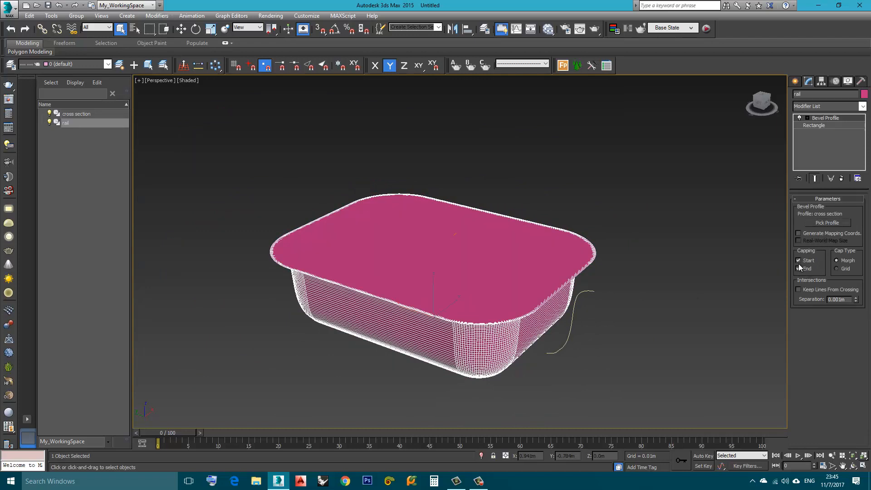
pyautogui.click(800, 269)
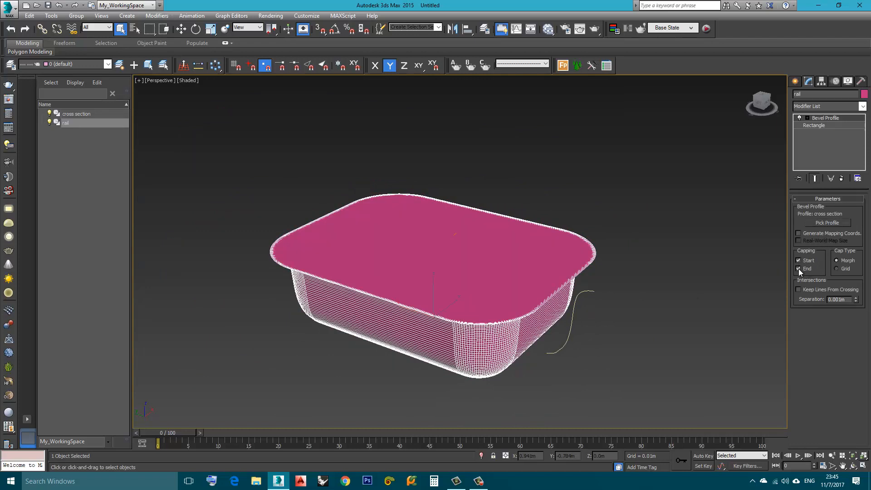
pyautogui.click(636, 329)
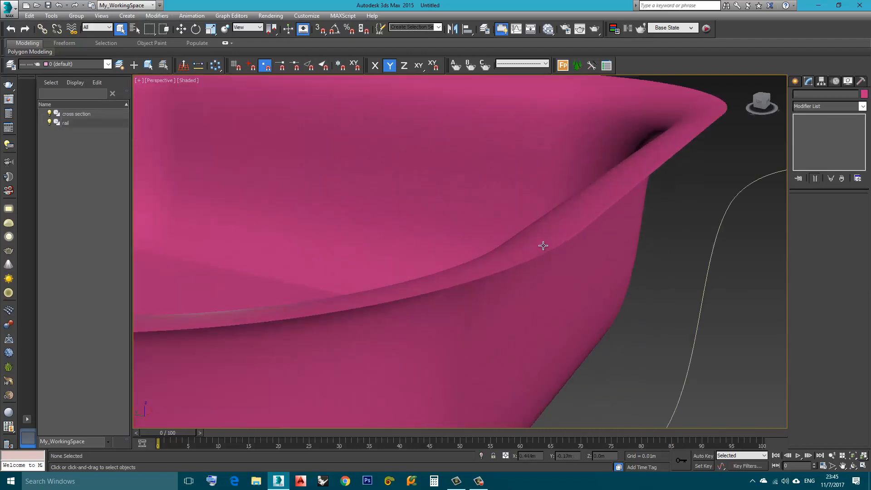
# Select the cross-section profile curve beside the tray.
pyautogui.click(65, 123)
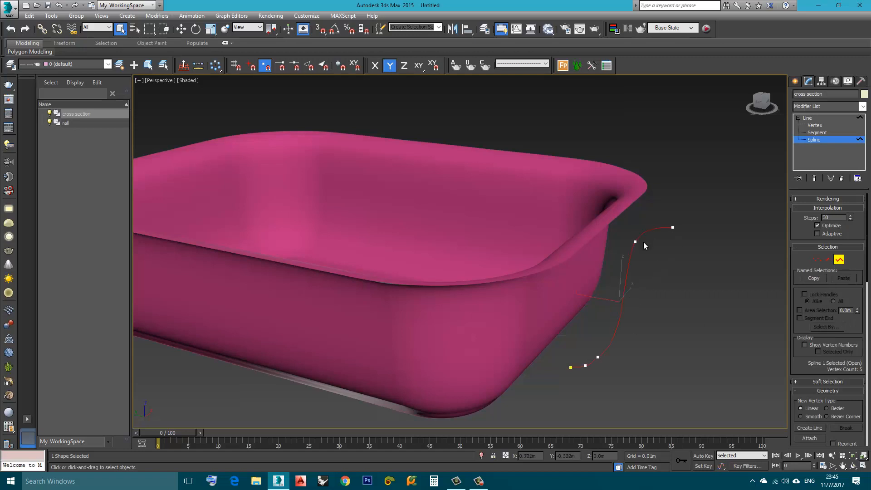
pyautogui.moveTo(693, 371)
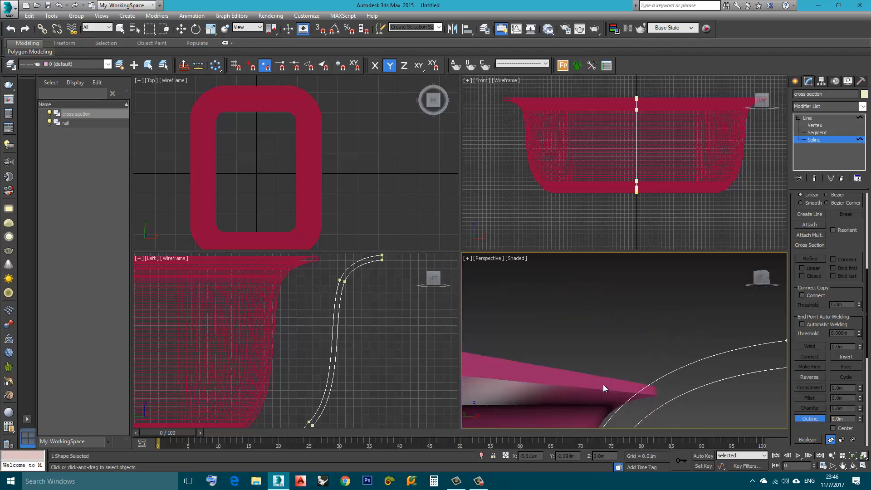
pyautogui.moveTo(594, 378)
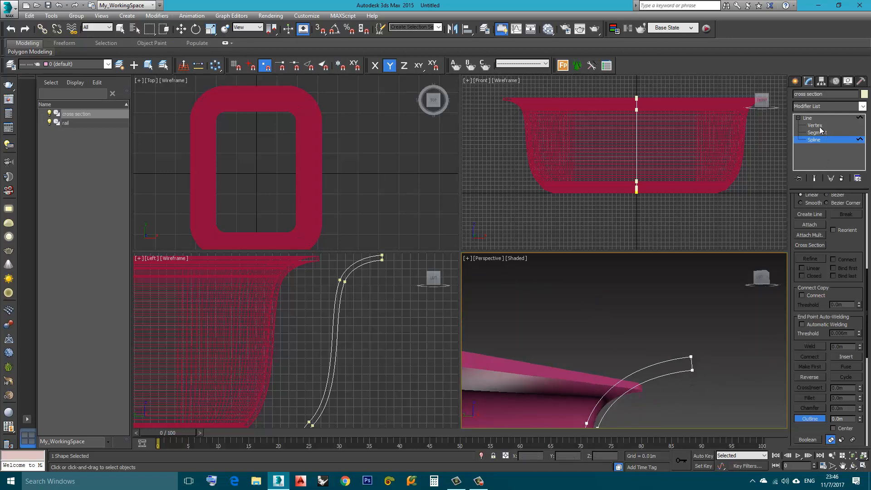
# At Vertex level, zoom the Left view onto the lip and fillet its top outer corner.
pyautogui.click(815, 125)
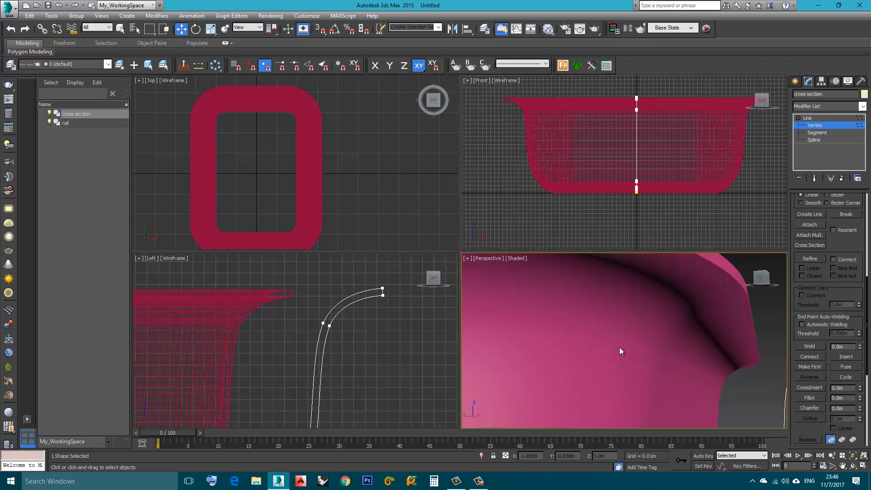
pyautogui.moveTo(621, 351); pyautogui.dragTo(612, 364)
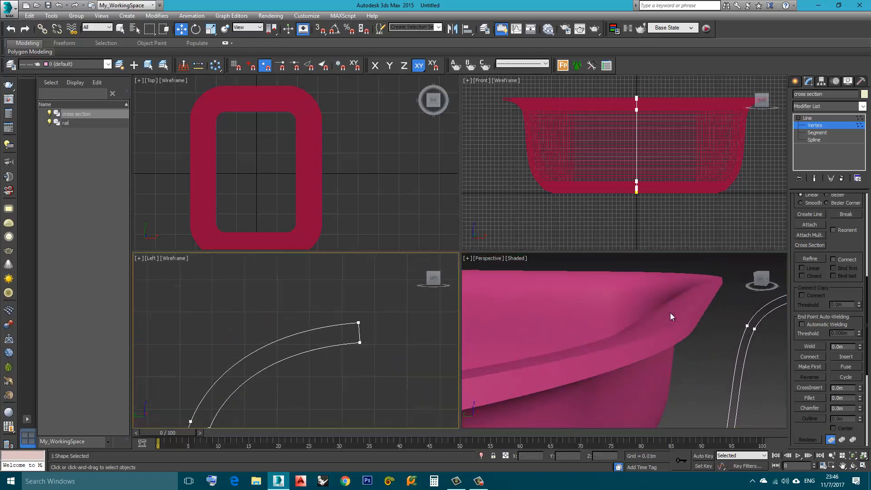
pyautogui.click(359, 322)
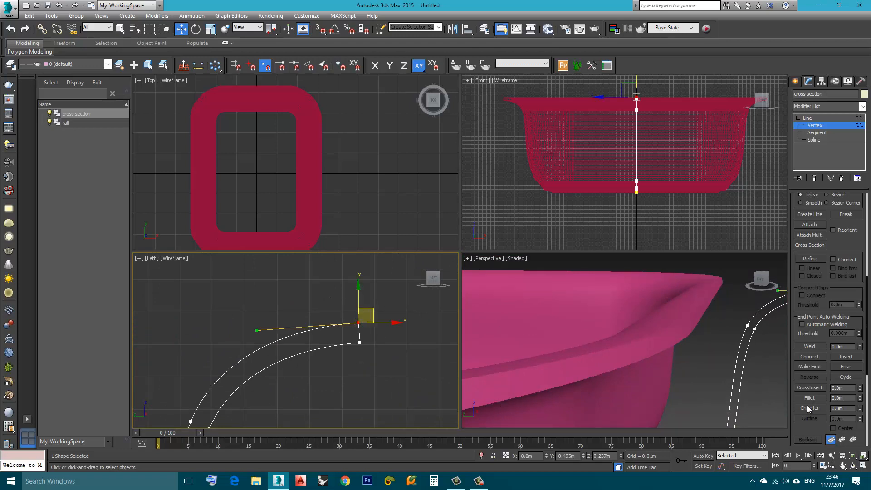
pyautogui.moveTo(809, 403)
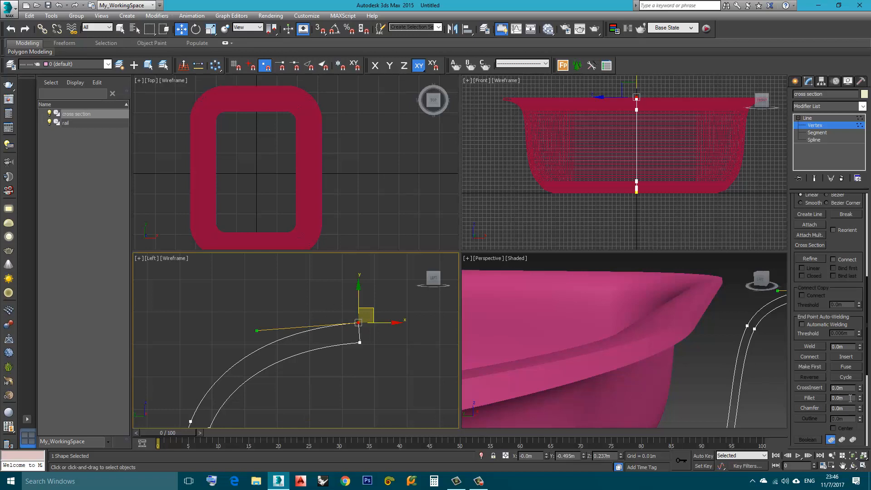
pyautogui.moveTo(817, 403)
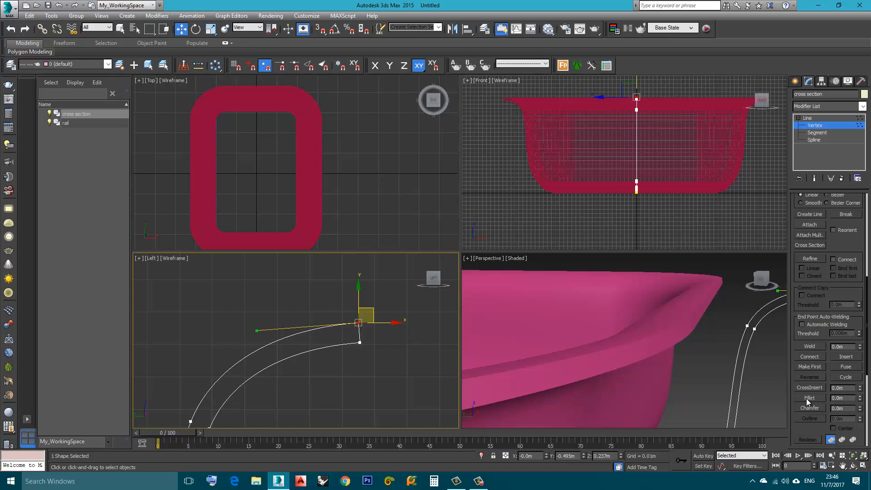
pyautogui.click(809, 398)
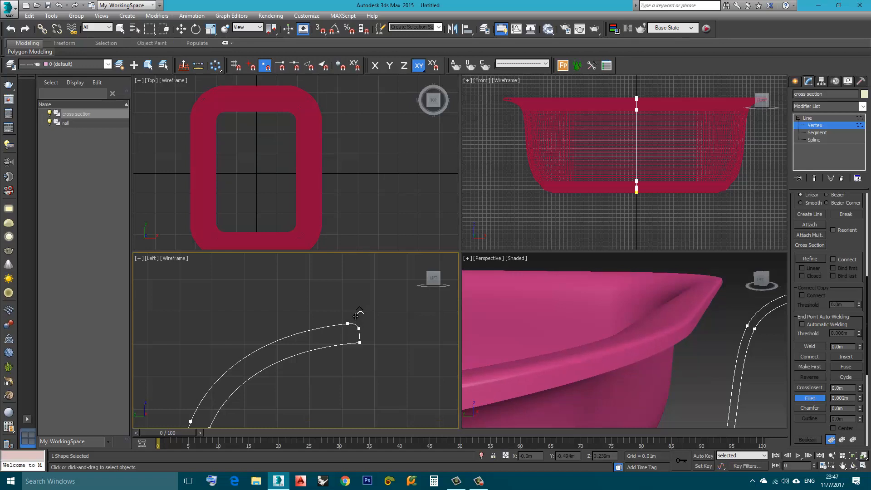
# Fillet the lip's lower corner vertex, then maximize the Perspective view.
pyautogui.click(360, 343)
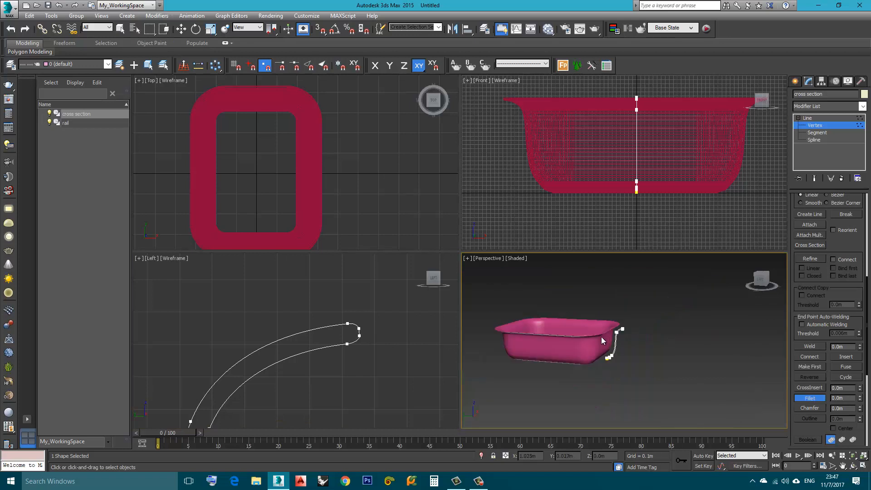
pyautogui.press('alt+w')
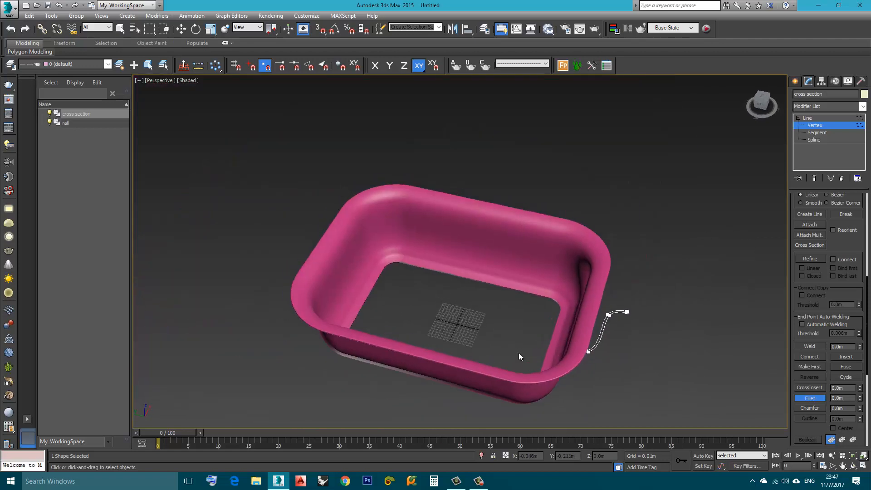
# Select the rail, then move the cross-section curve slightly further beside the tray.
pyautogui.moveTo(519, 356); pyautogui.dragTo(528, 334)
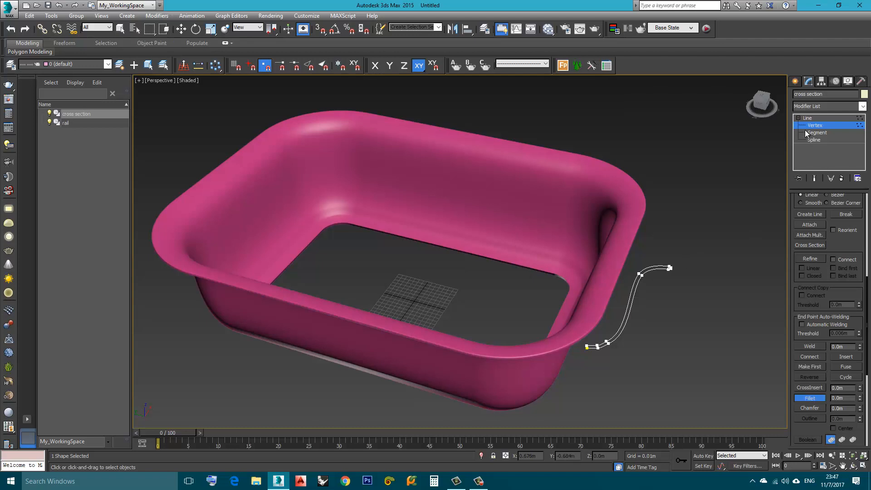
pyautogui.click(65, 123)
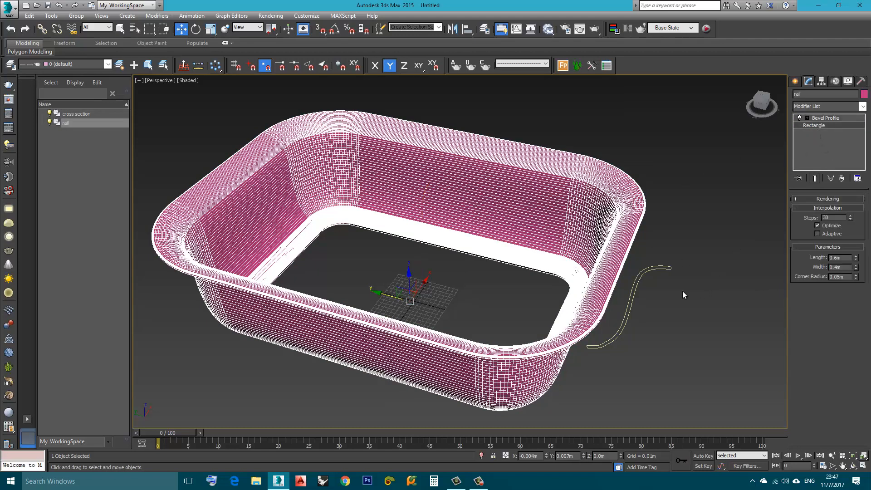
pyautogui.click(77, 114)
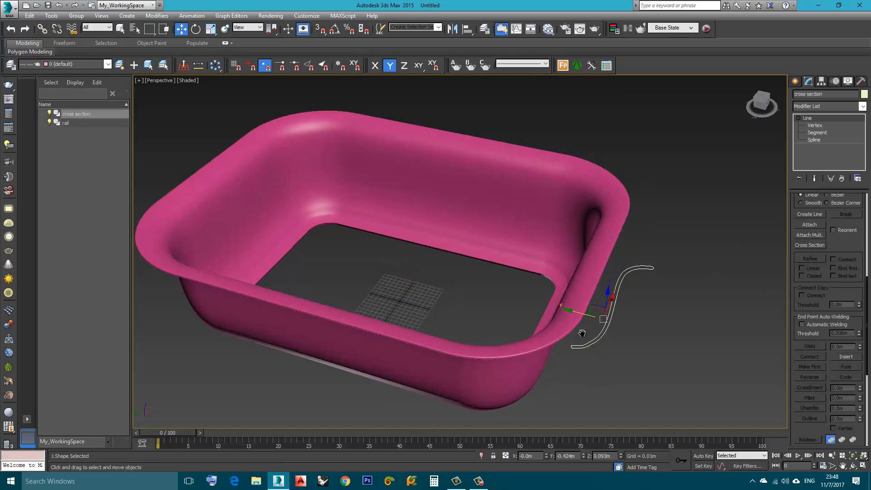
pyautogui.moveTo(582, 334); pyautogui.dragTo(574, 339)
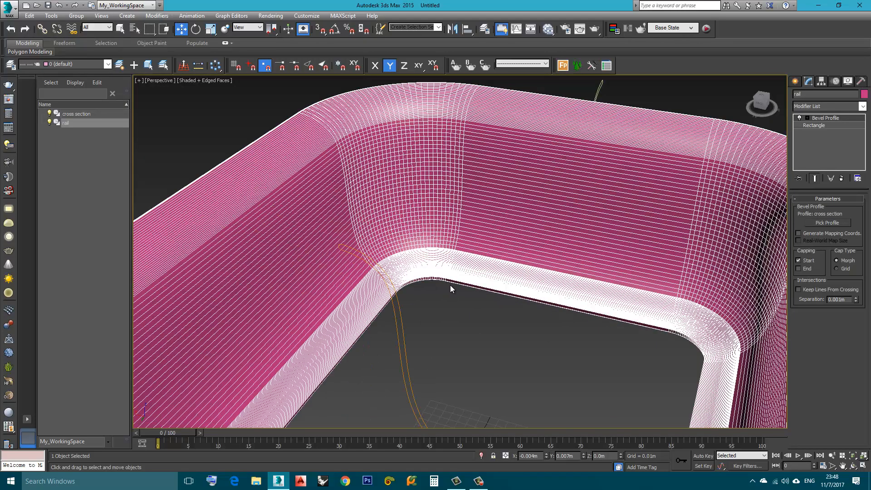
pyautogui.moveTo(578, 321)
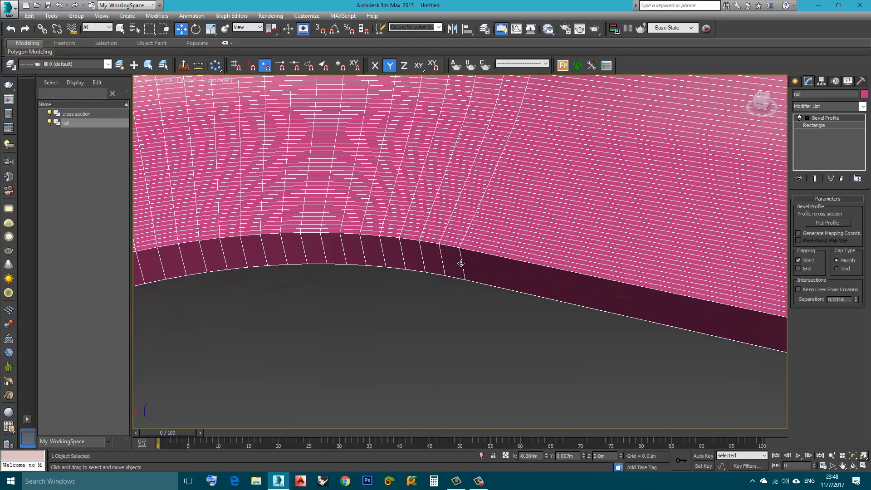
pyautogui.moveTo(455, 260)
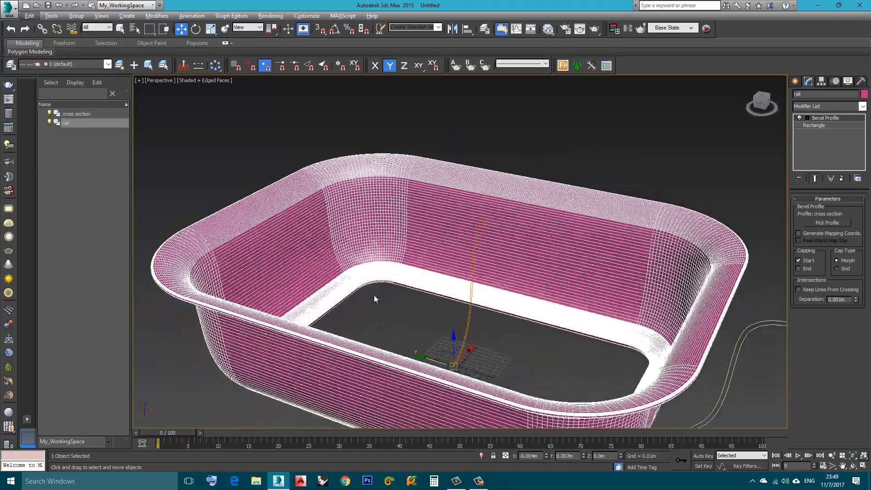
# Orbit to view the tray's rim from the side and select the cross-section curve.
pyautogui.moveTo(373, 300); pyautogui.dragTo(600, 310)
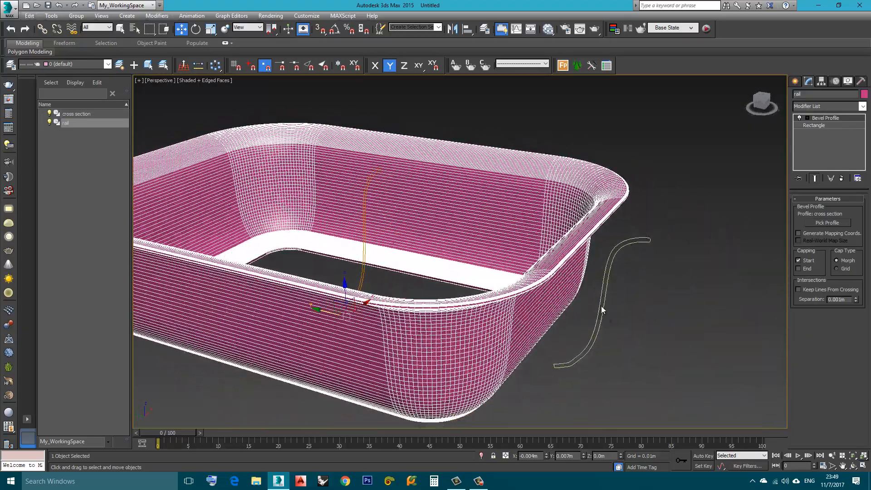
pyautogui.click(77, 113)
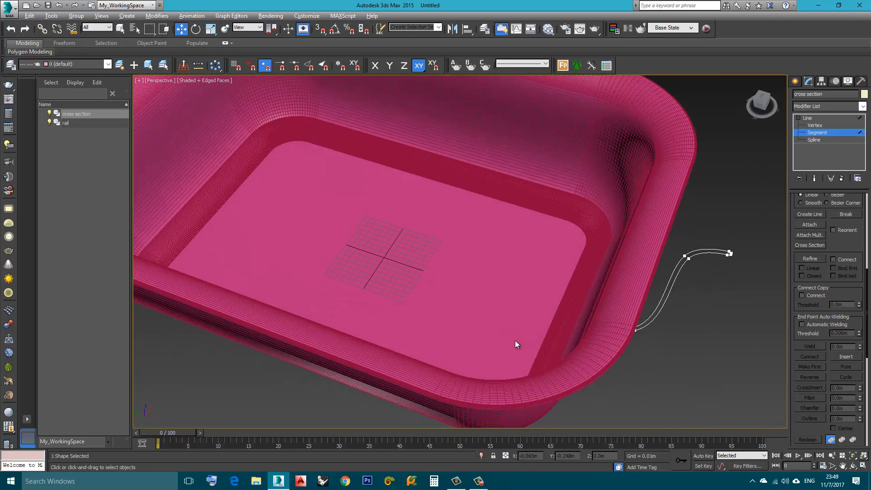
pyautogui.moveTo(448, 217)
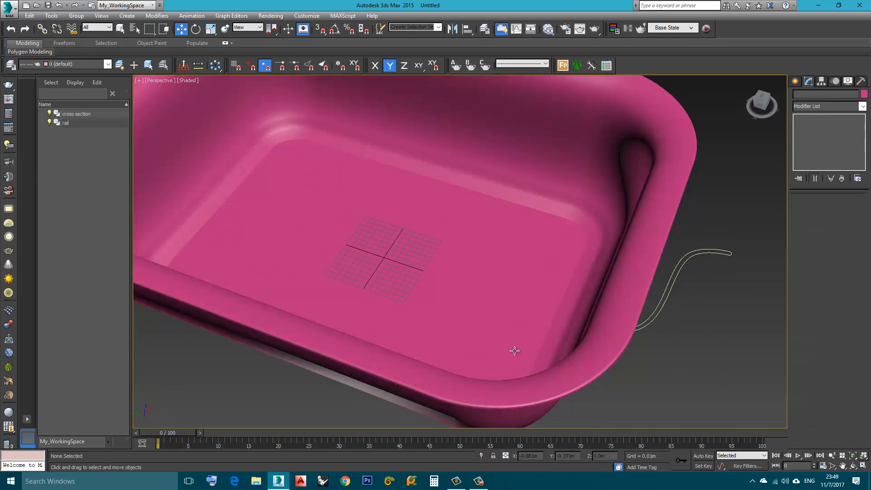
pyautogui.moveTo(514, 351); pyautogui.dragTo(503, 289)
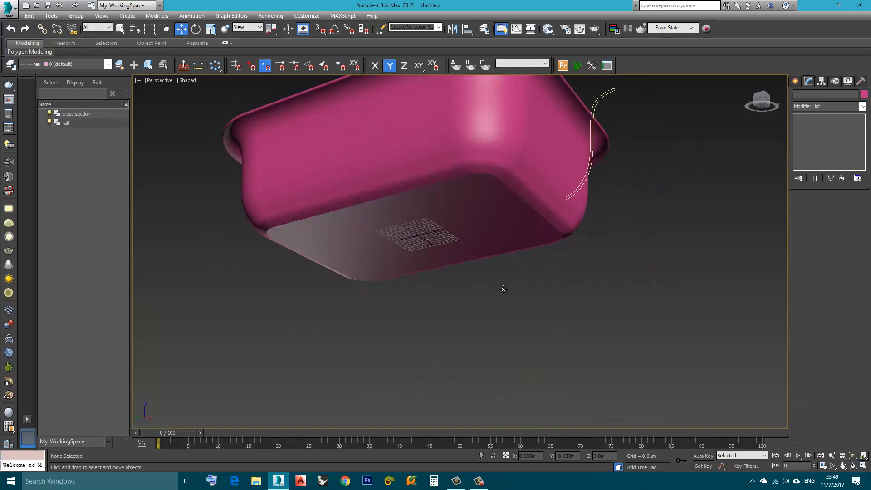
pyautogui.moveTo(503, 289); pyautogui.dragTo(511, 359)
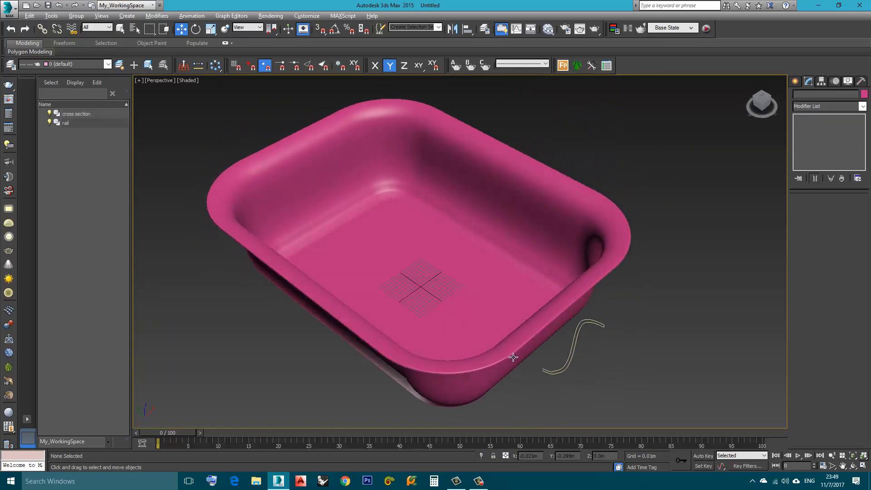
pyautogui.moveTo(512, 357); pyautogui.dragTo(526, 354)
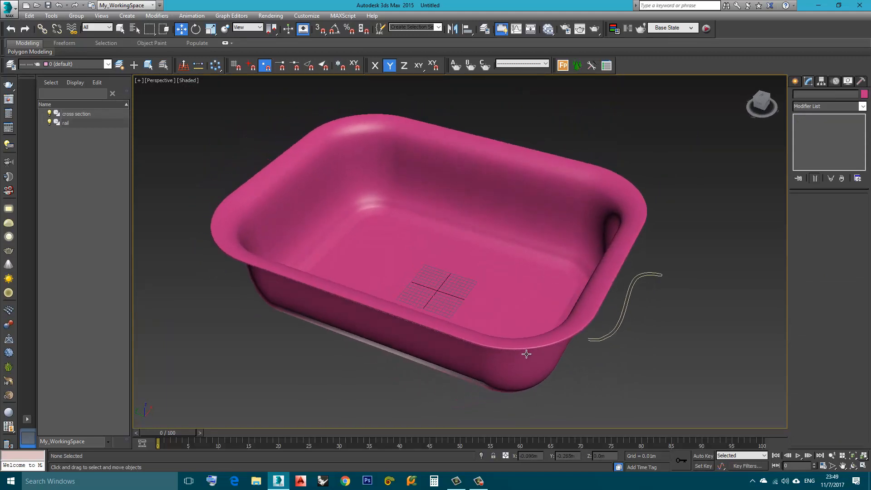
pyautogui.moveTo(527, 354); pyautogui.dragTo(505, 330)
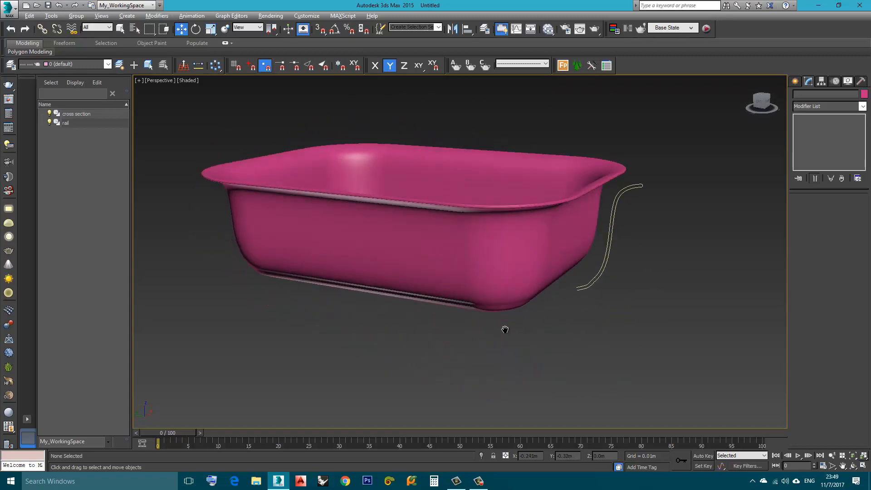
pyautogui.moveTo(505, 330); pyautogui.dragTo(557, 267)
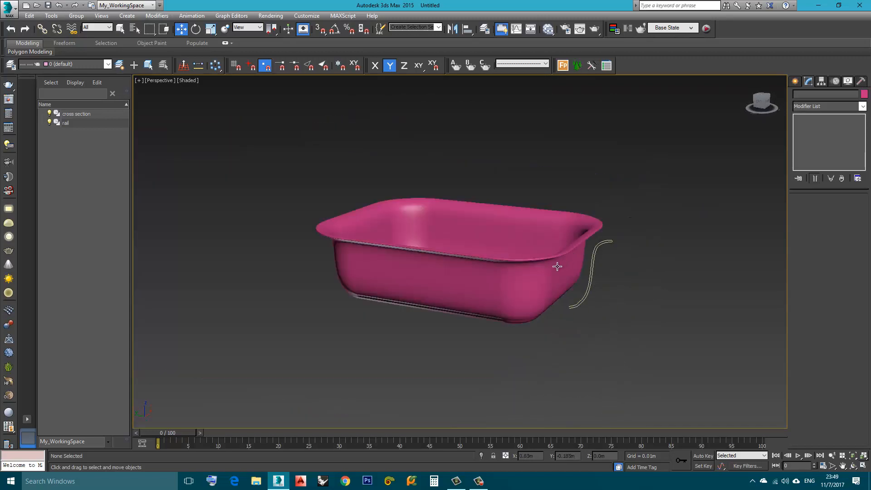
pyautogui.moveTo(558, 267); pyautogui.dragTo(522, 302)
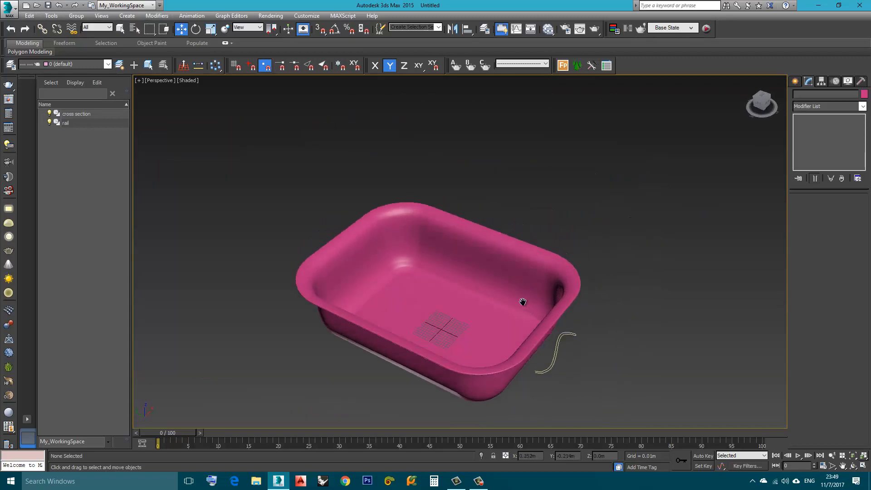